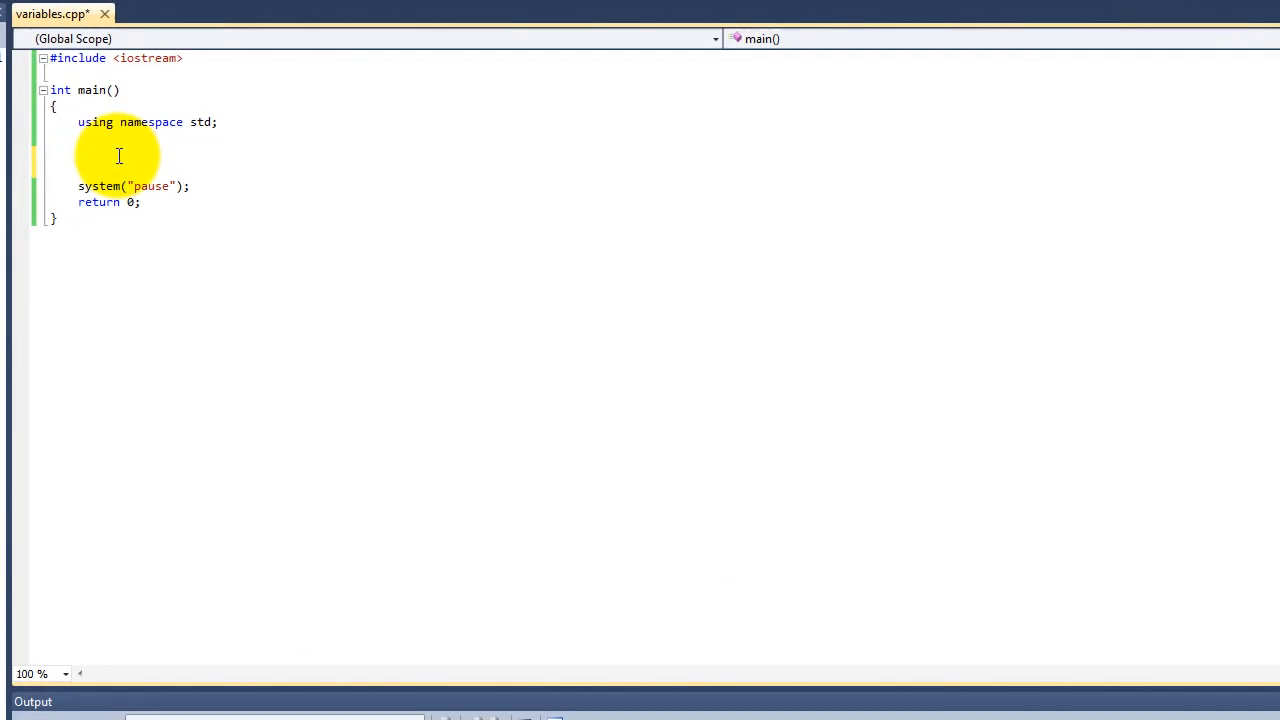
Step: Declare int a = 5 in main and print it with cout<<a<<endl;
left_click(78, 155)
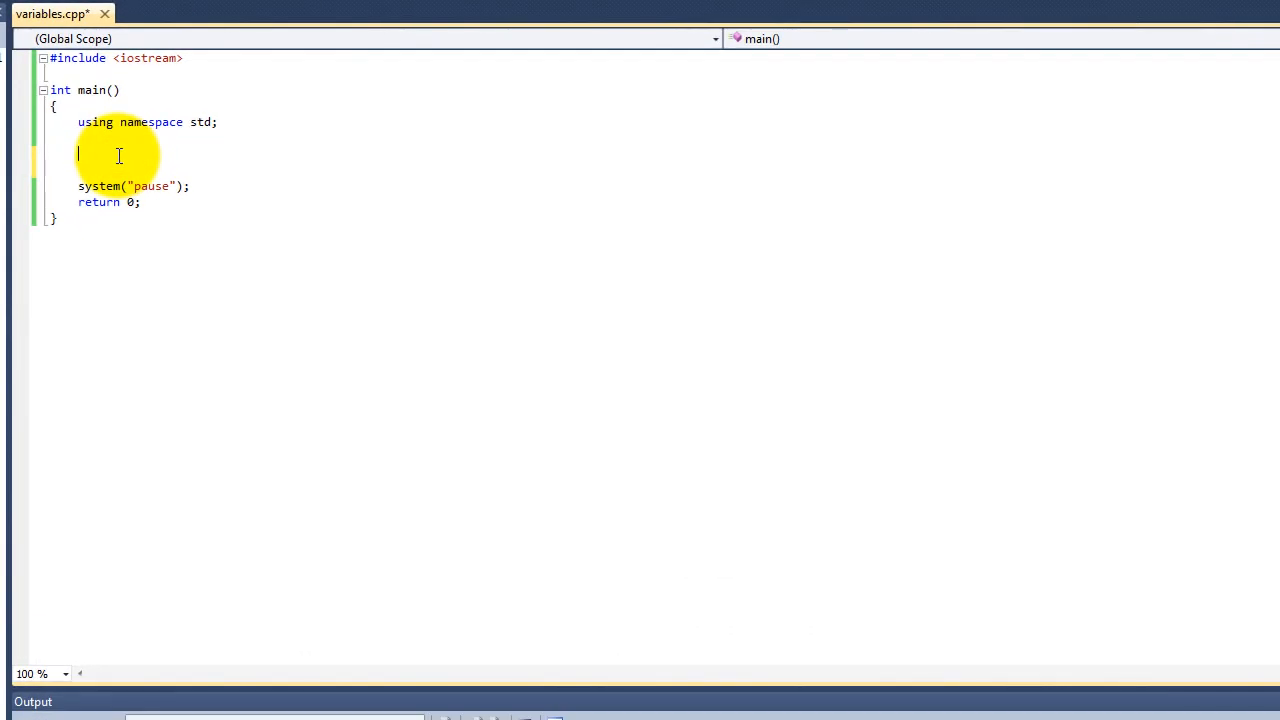
type("i")
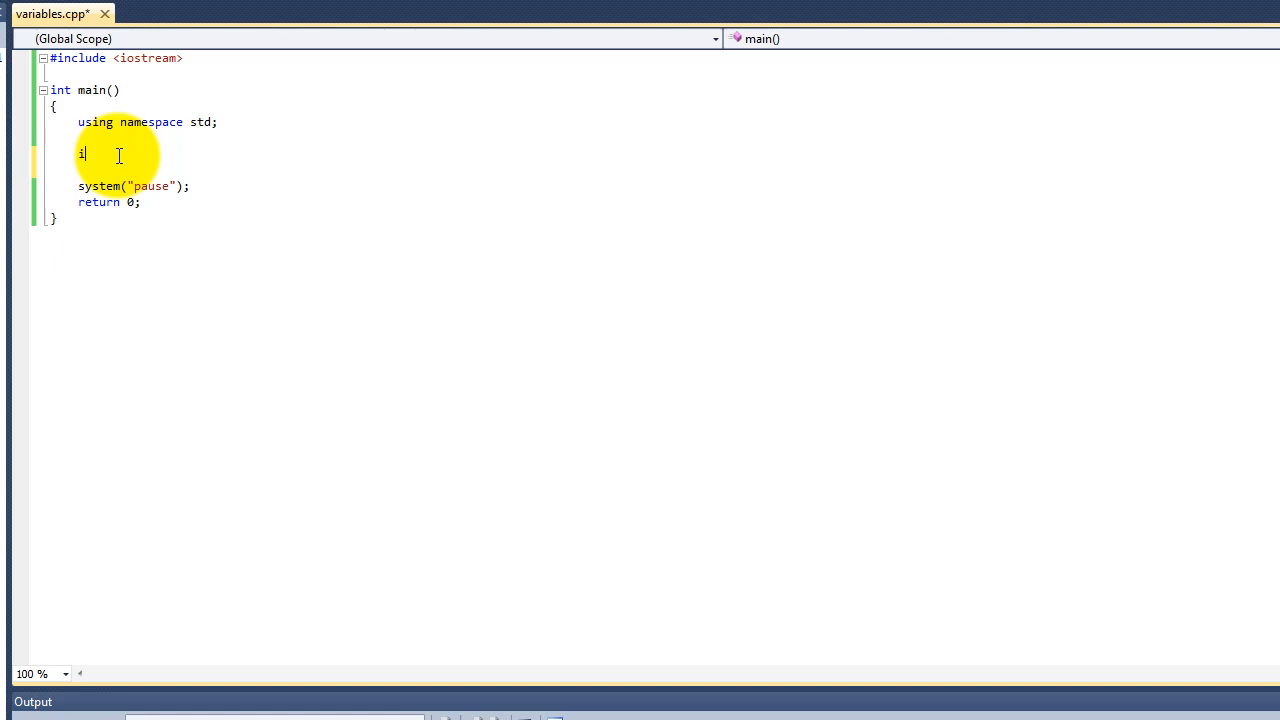
type("nt a")
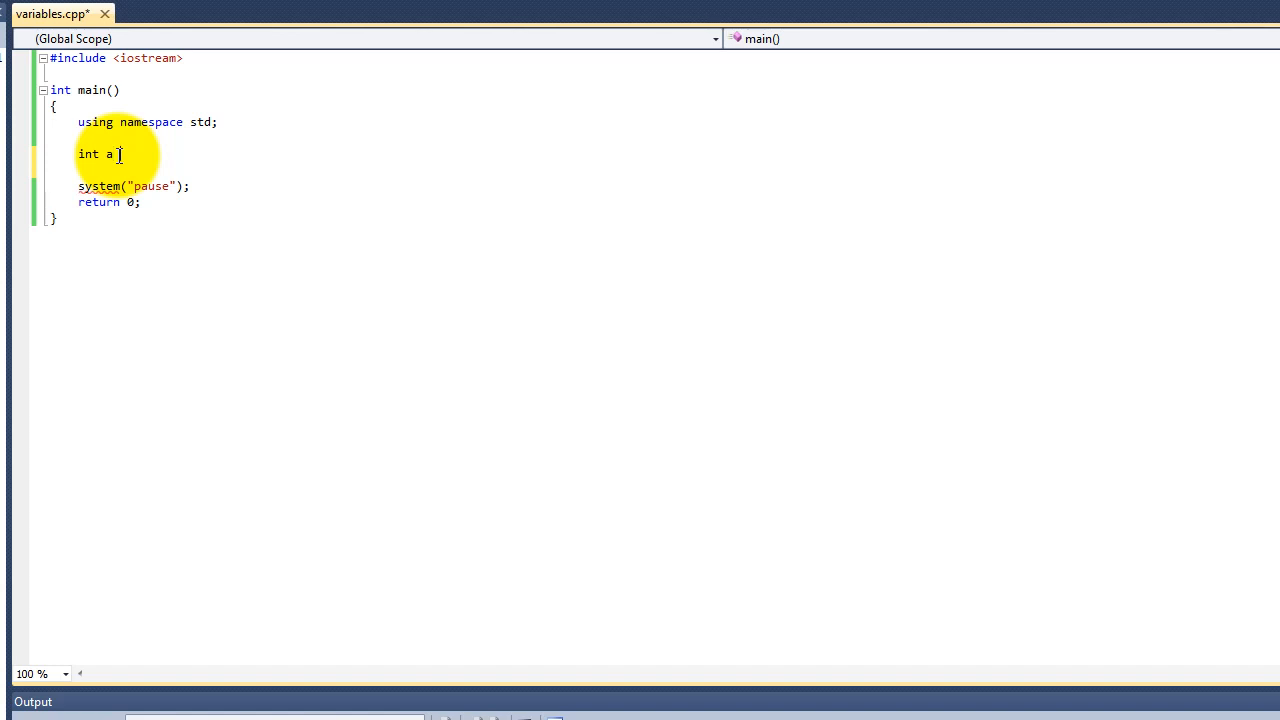
type("= 5;")
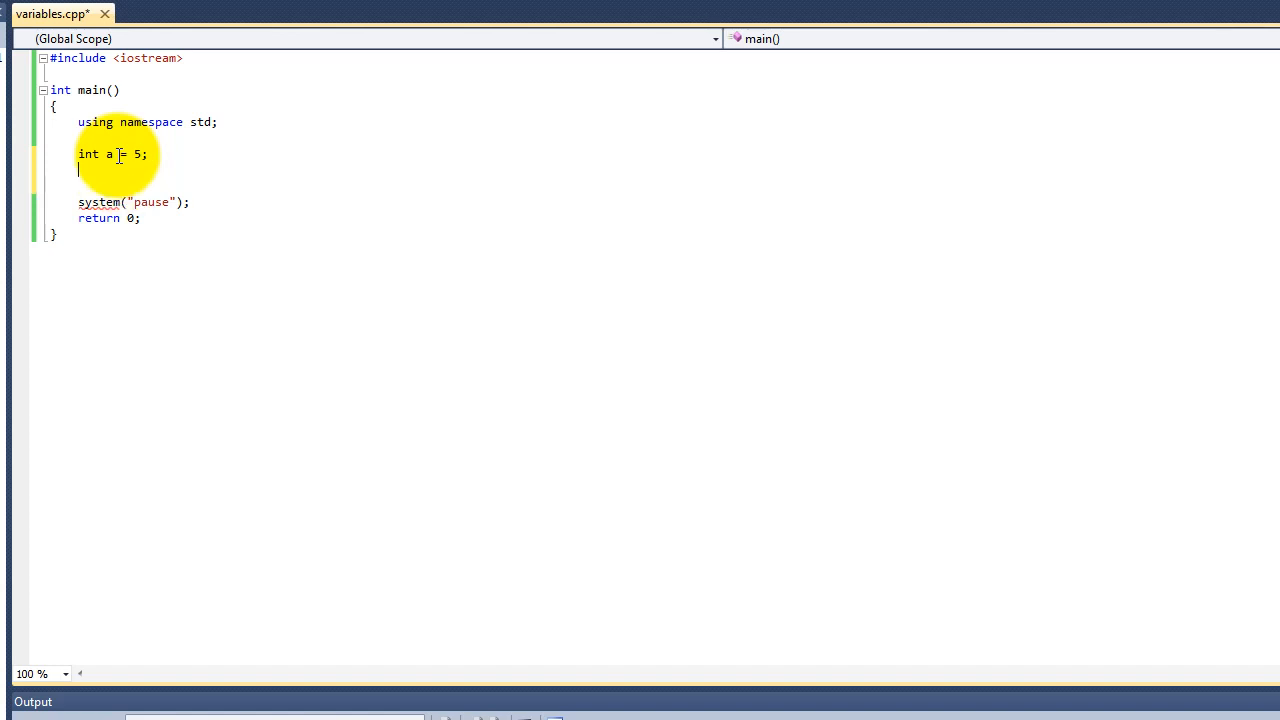
type("cout<<")
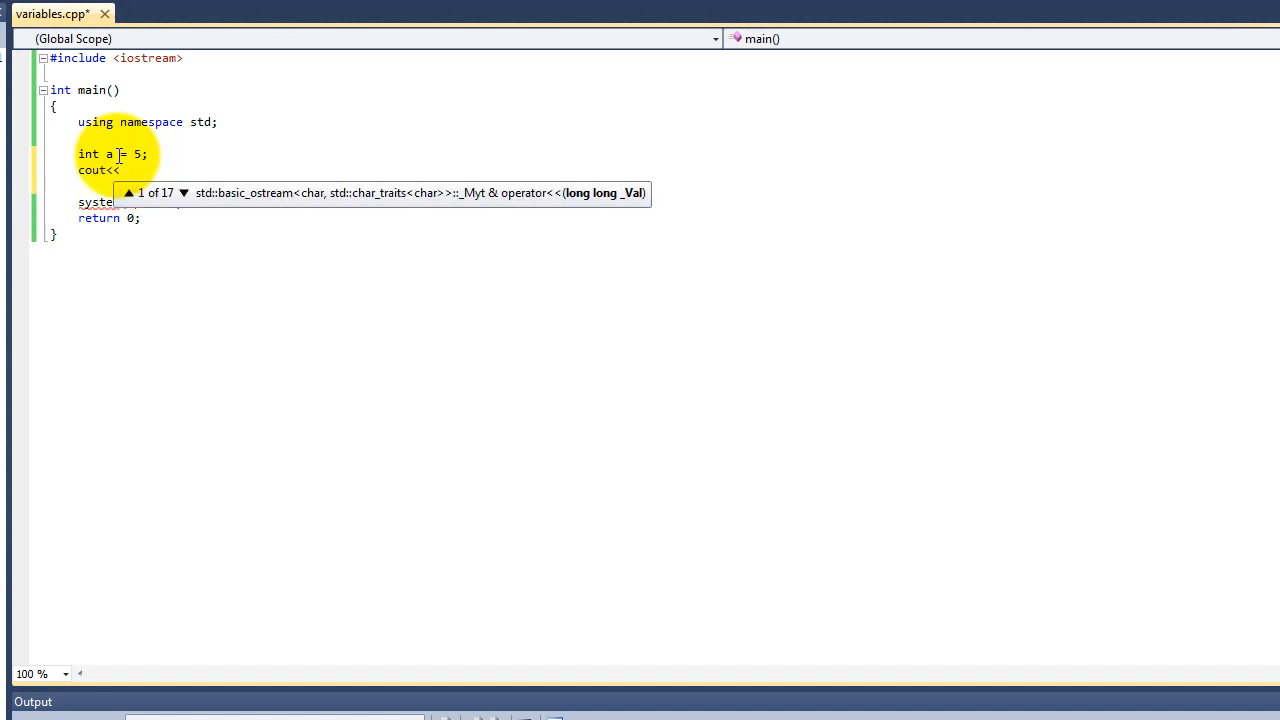
type("a<<")
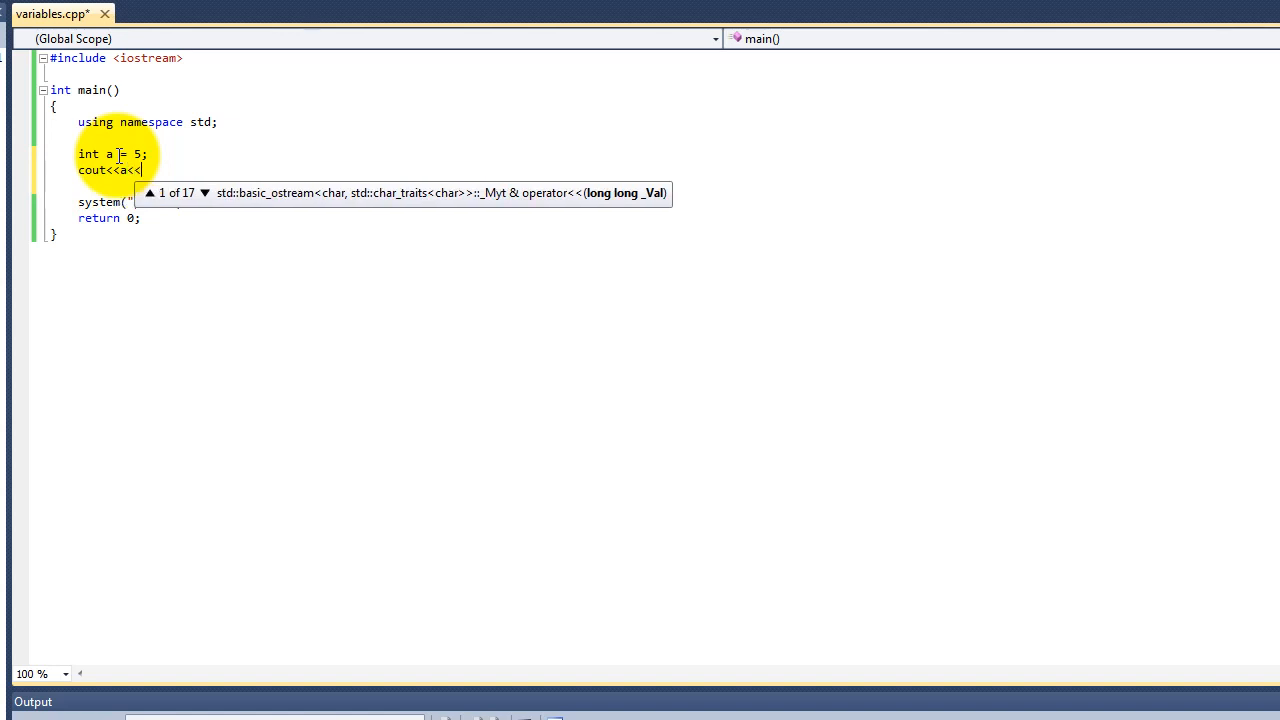
type("endl;")
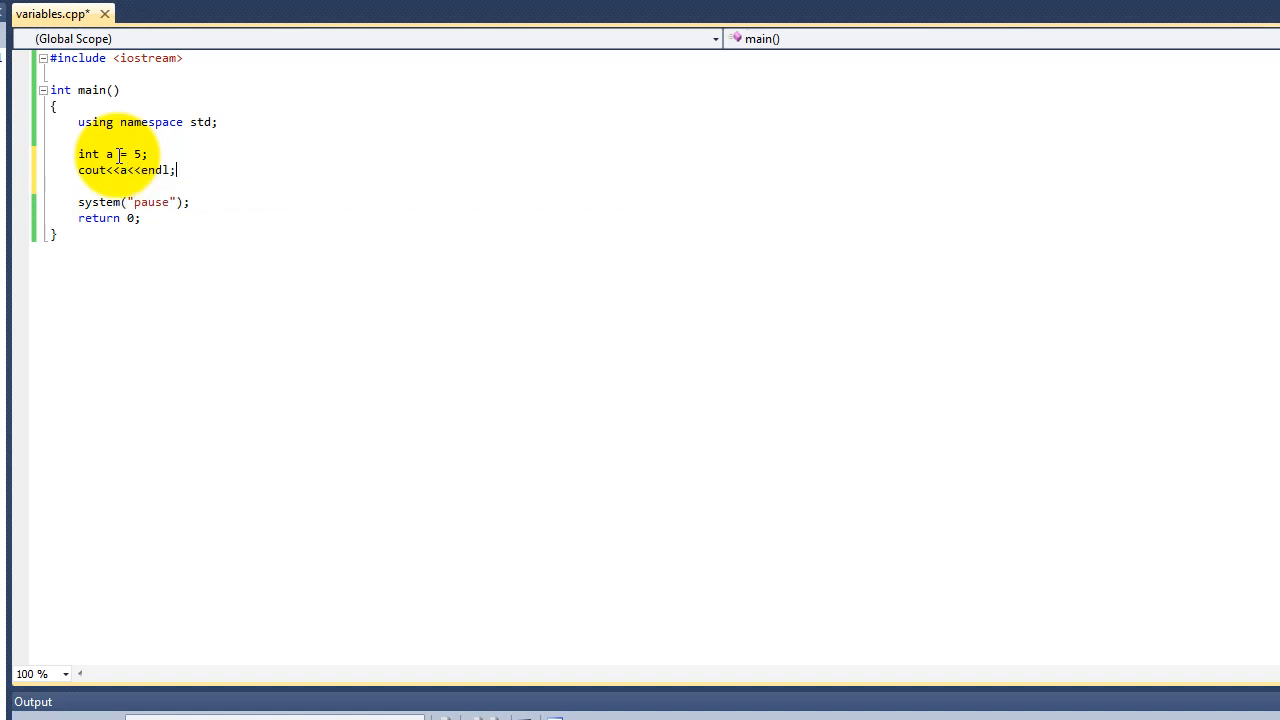
Step: On the next line, reassign a = 10 and print a again
key("Enter")
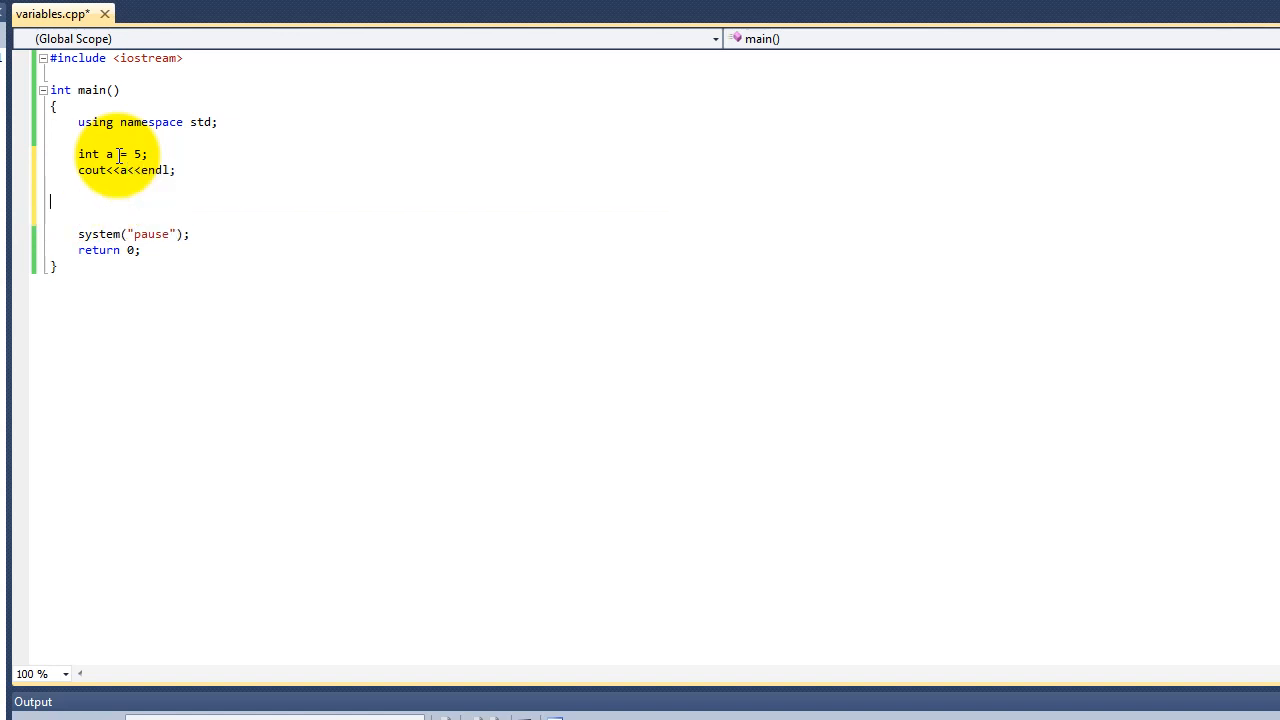
key("Backspace")
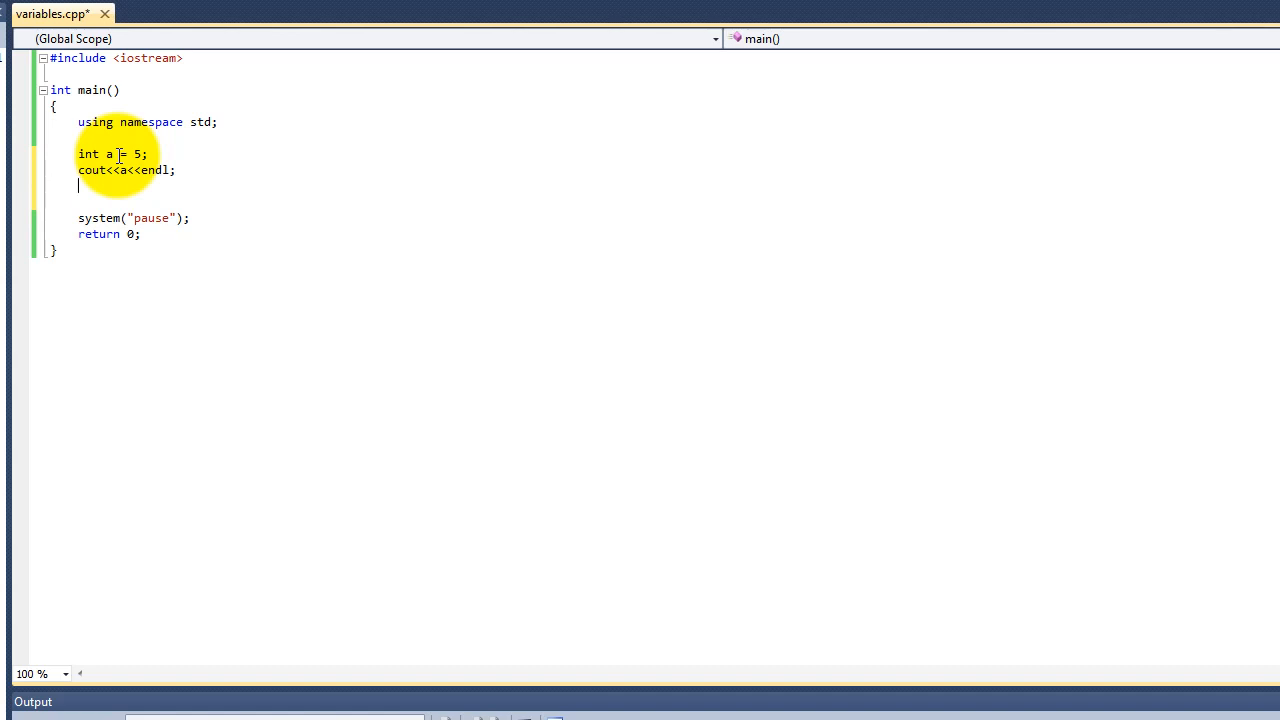
type("a = 10")
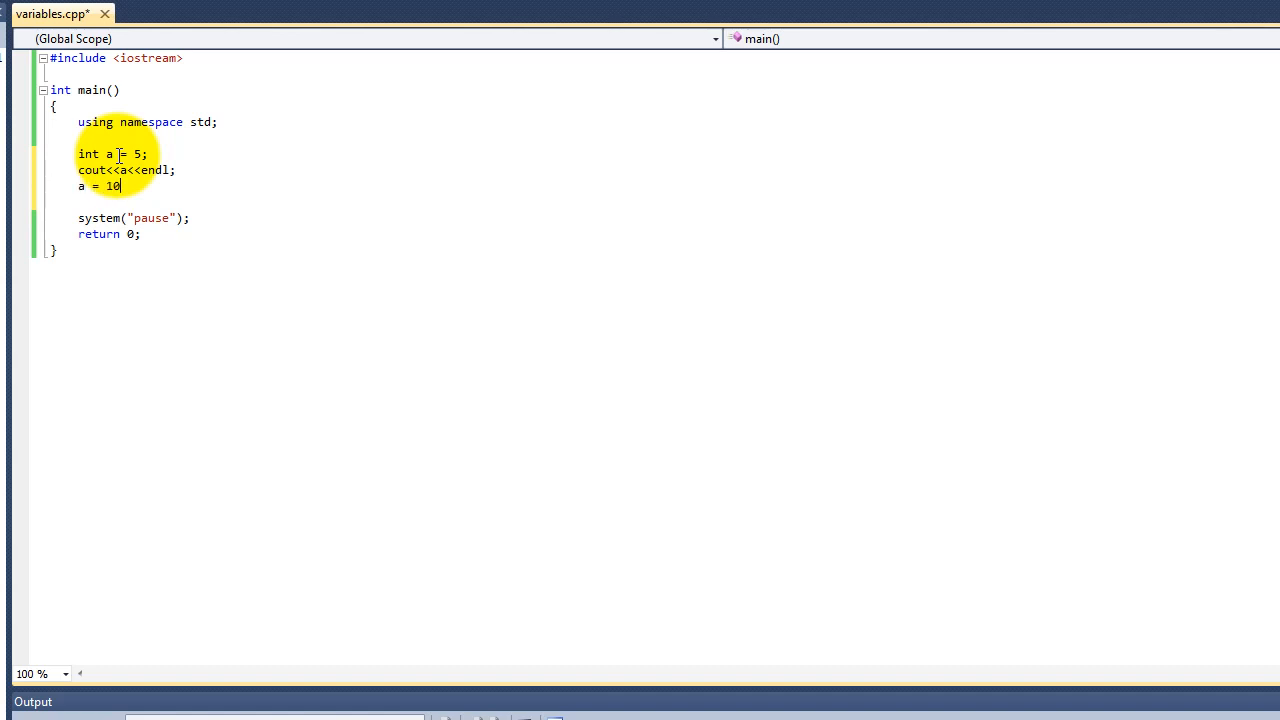
type("cout")
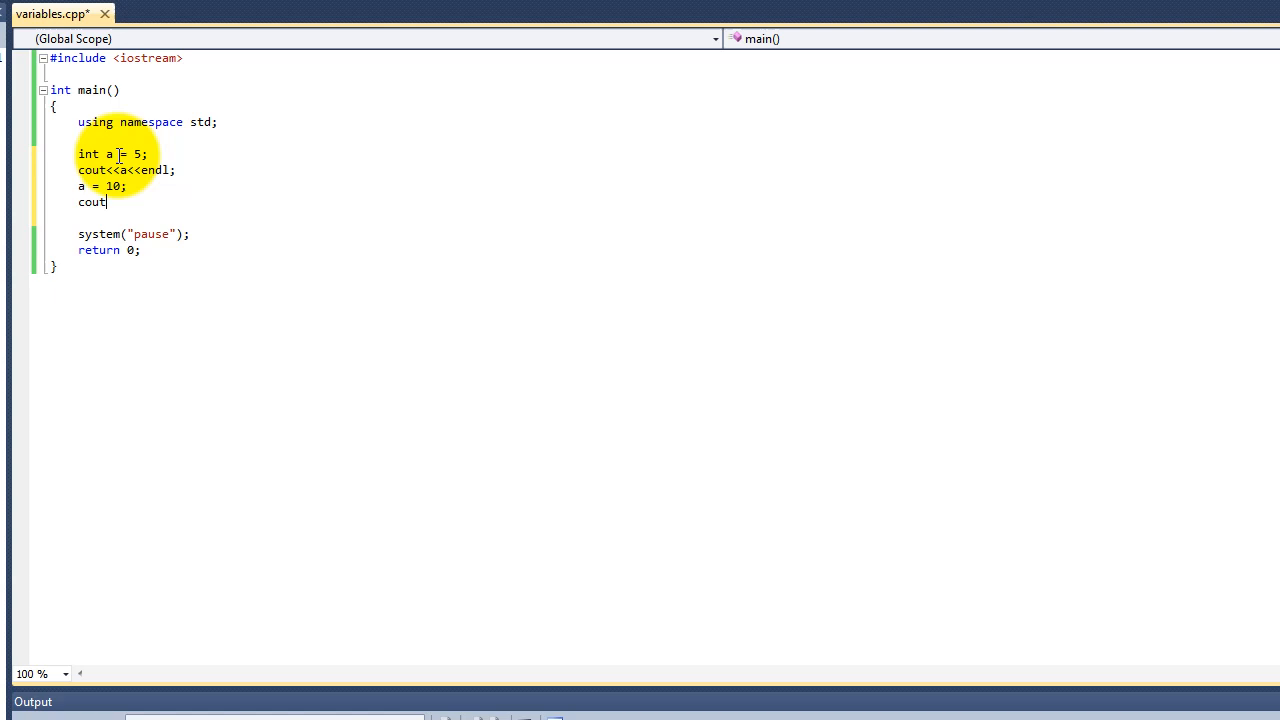
type("<<a")
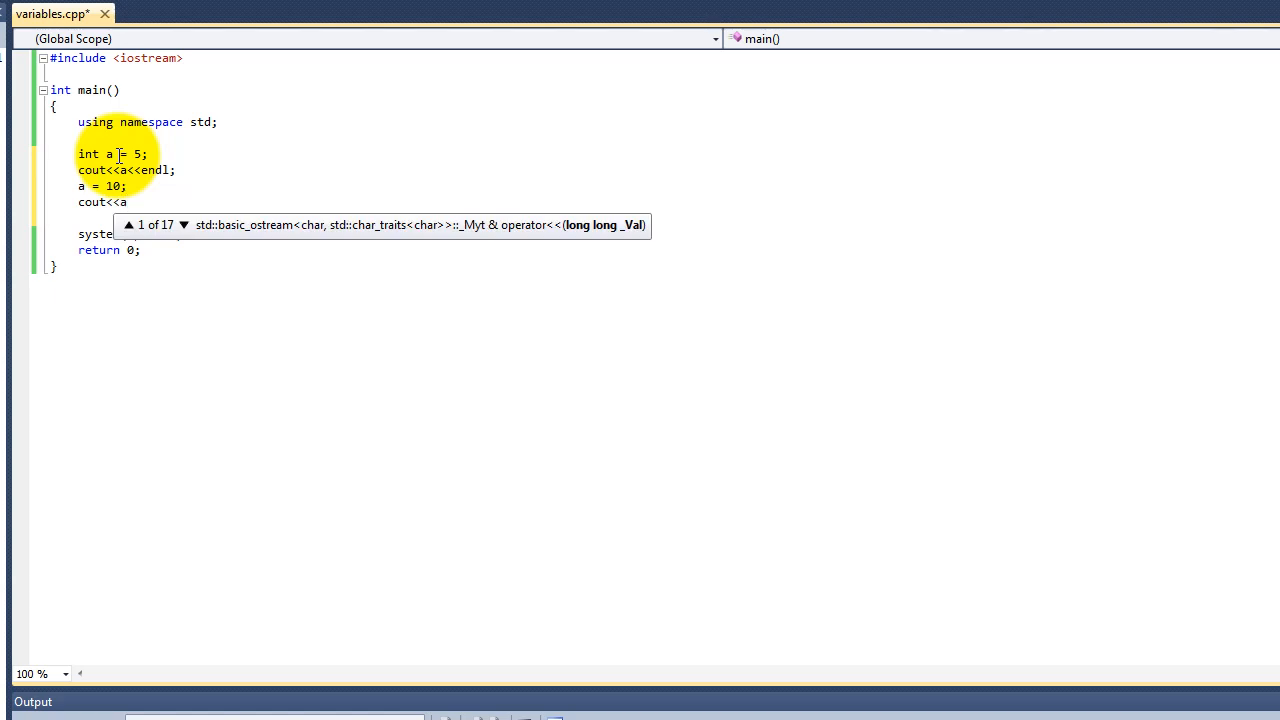
type("<<endl;")
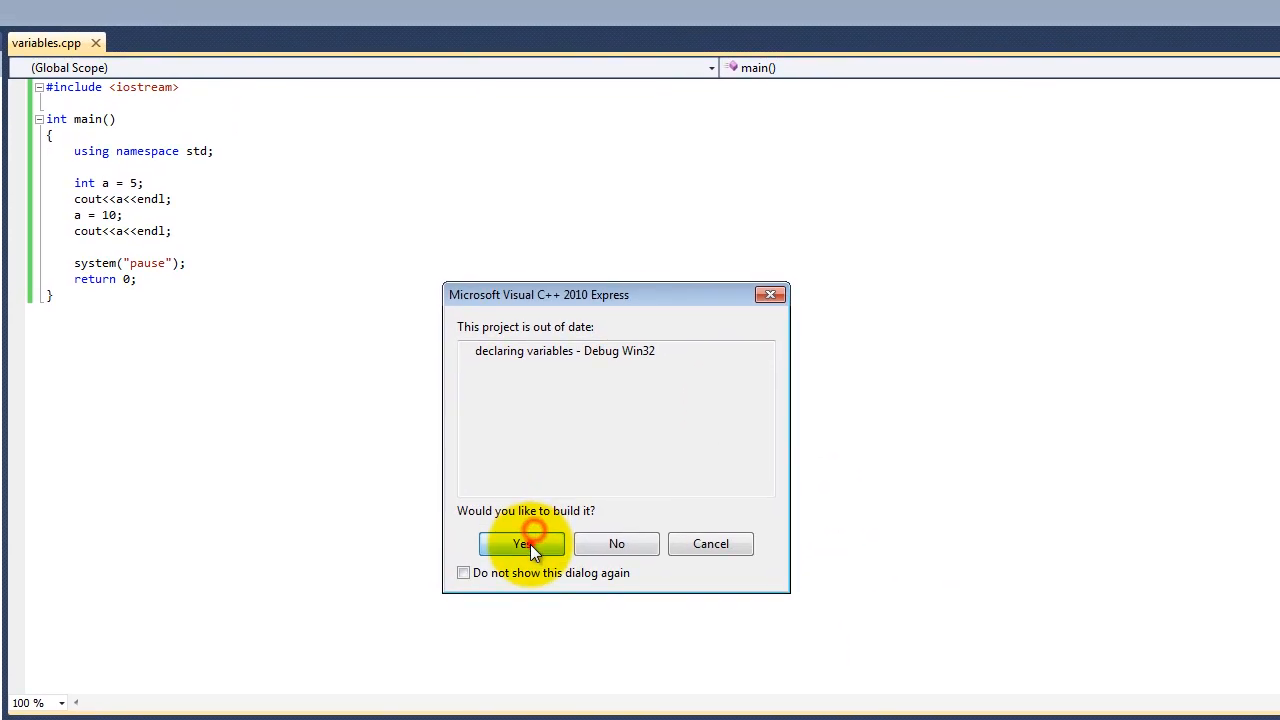
Step: Confirm building the out-of-date project before running
left_click(522, 543)
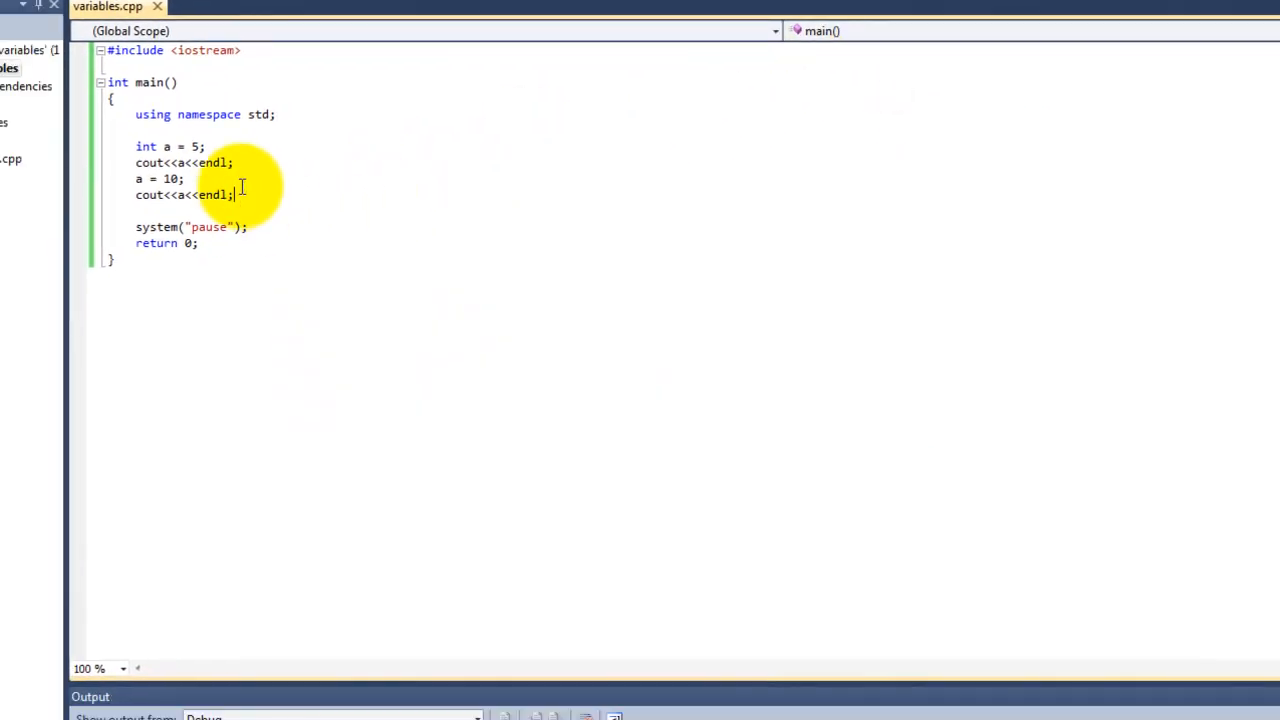
Step: Add int b = 25 on a new line and print b
key("Enter")
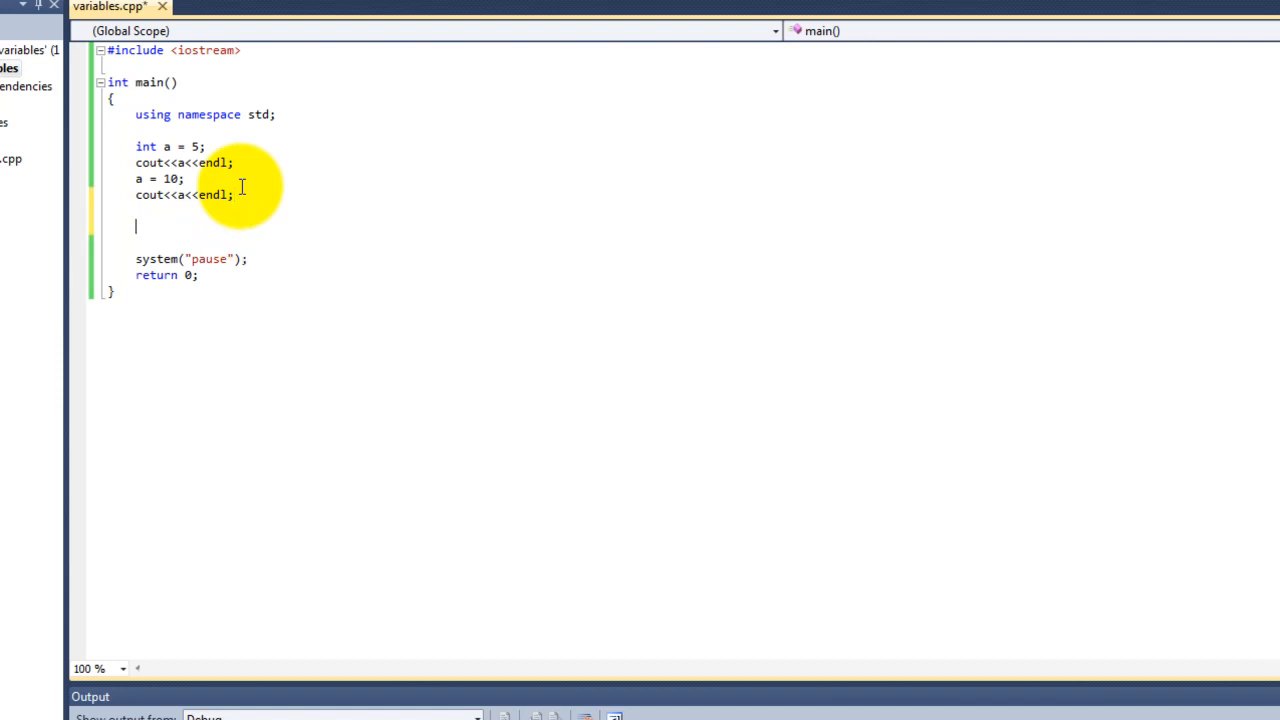
type("int")
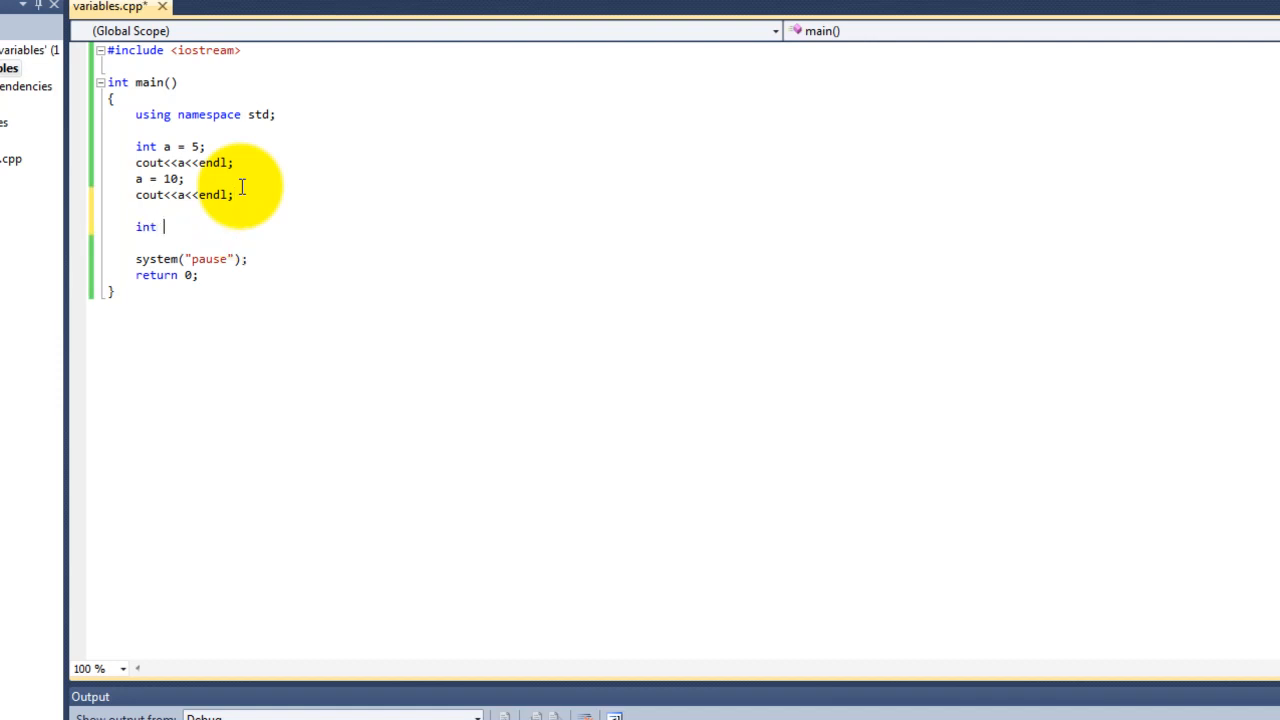
type("b;")
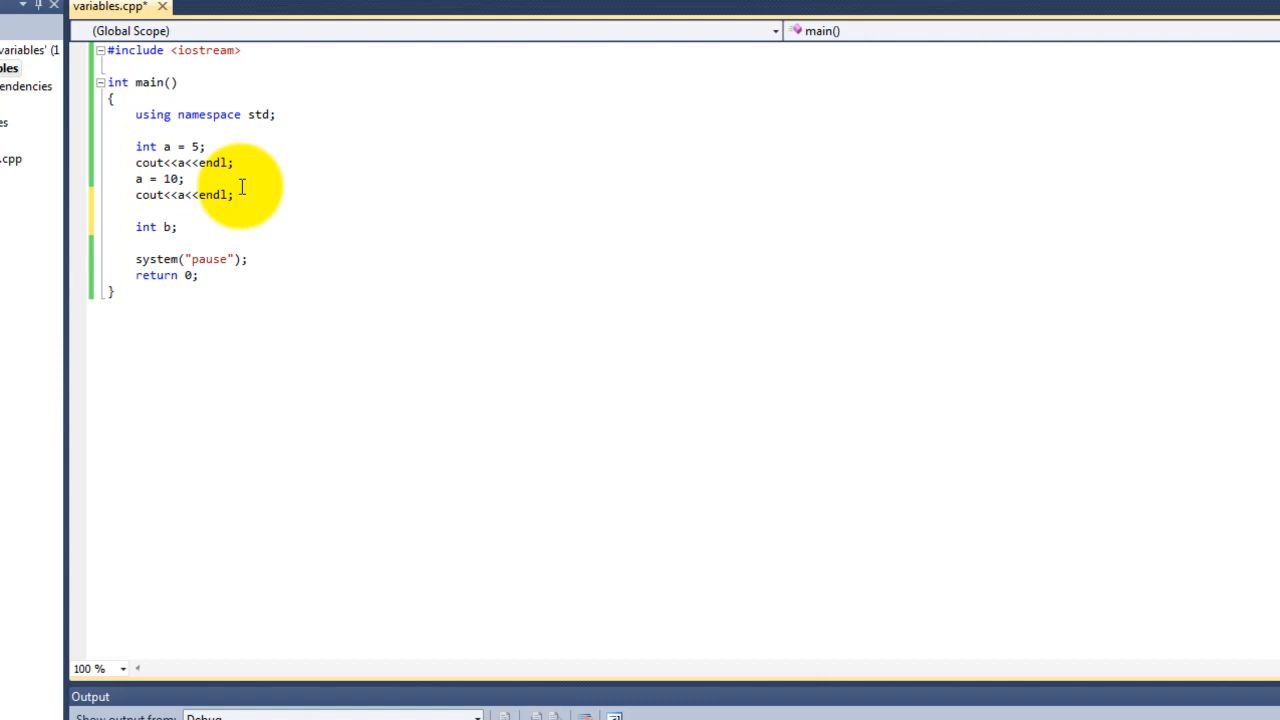
type("b")
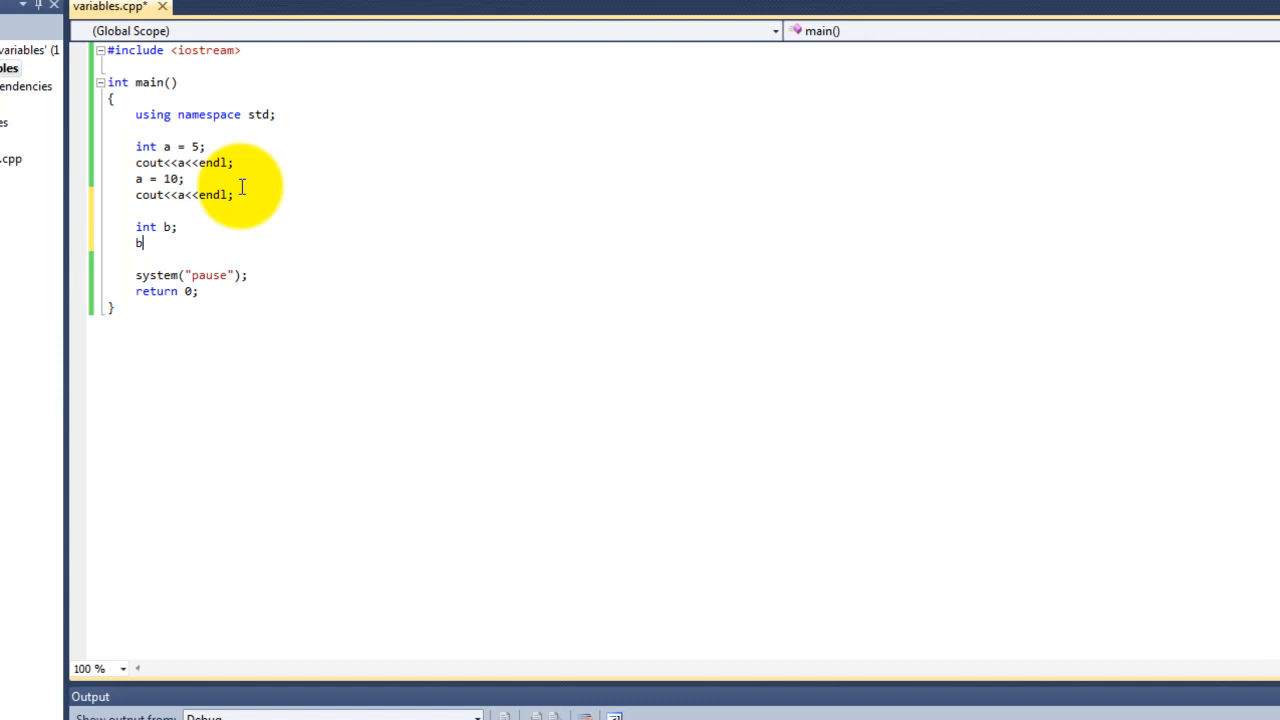
type("= 25;")
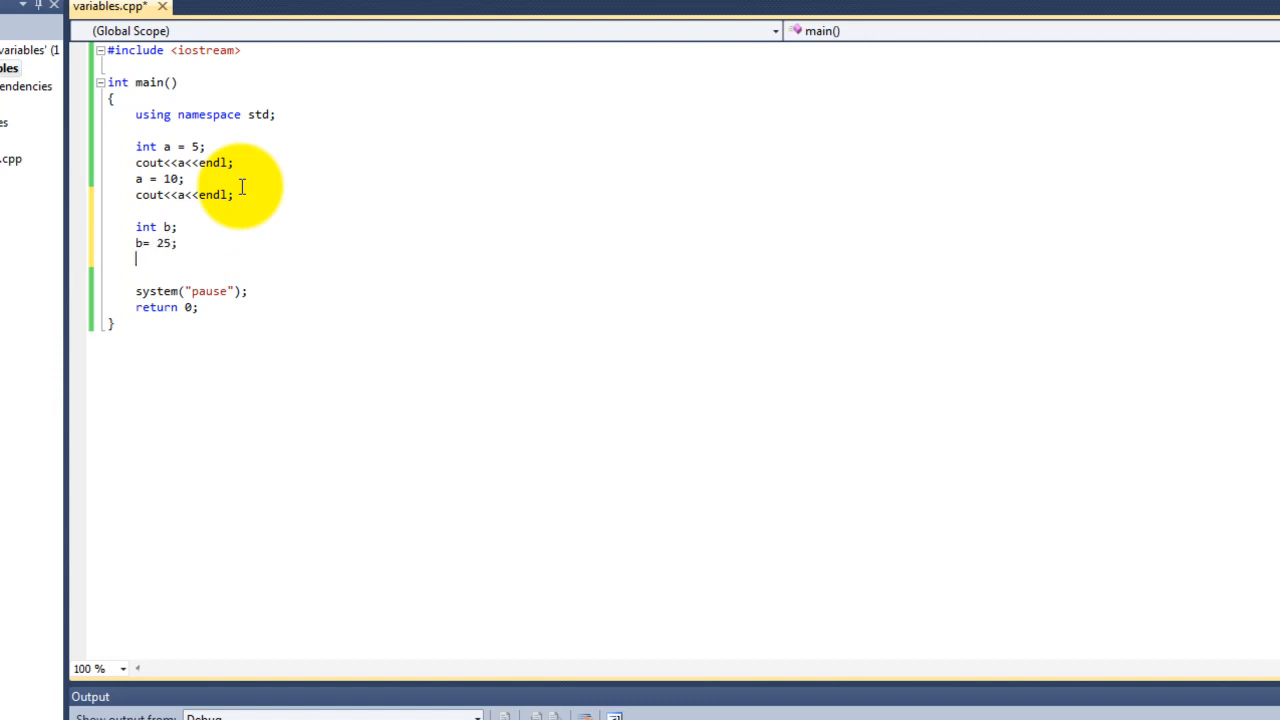
type("cout<<b<<endl;")
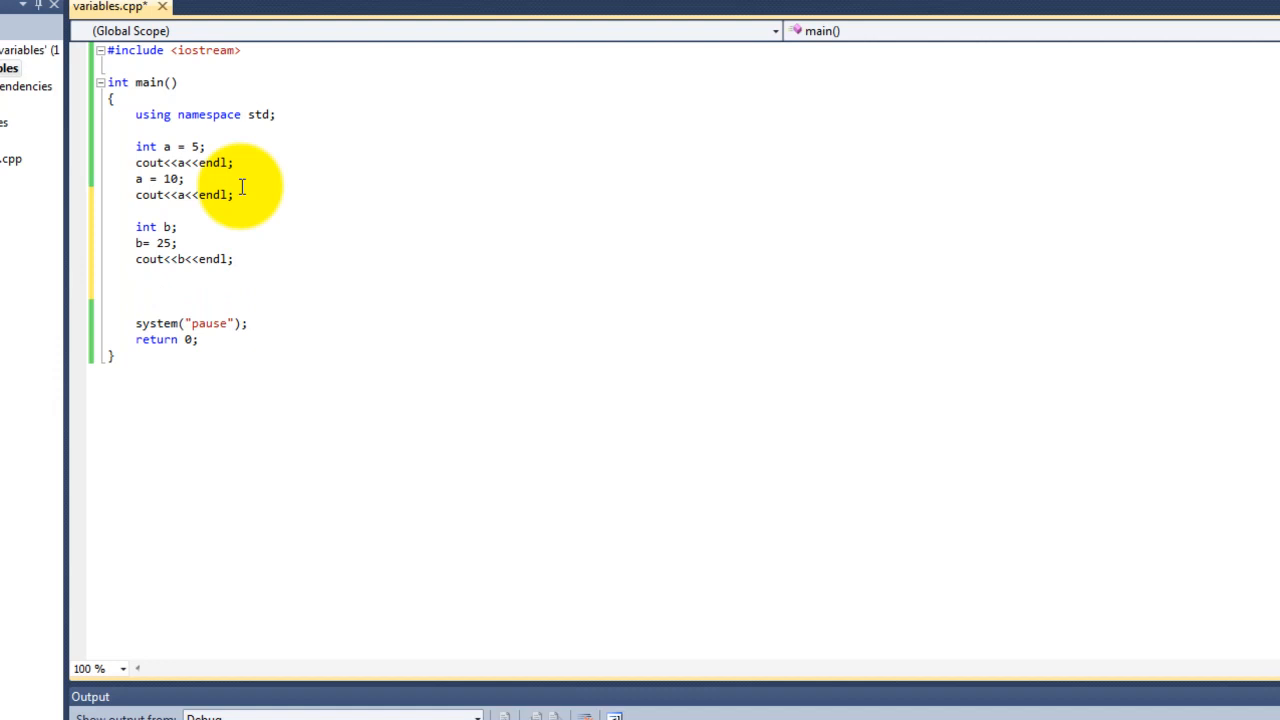
Step: Declare int c = b and begin its cout output statement
type("int c")
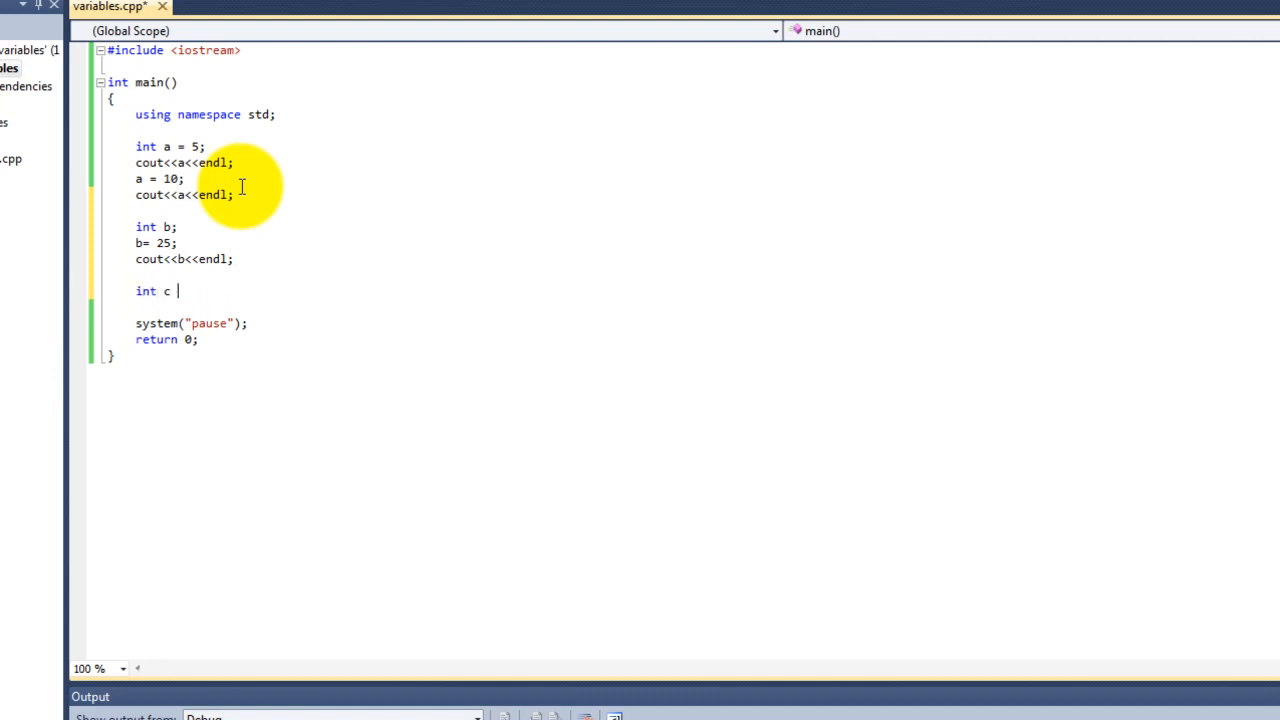
type("=")
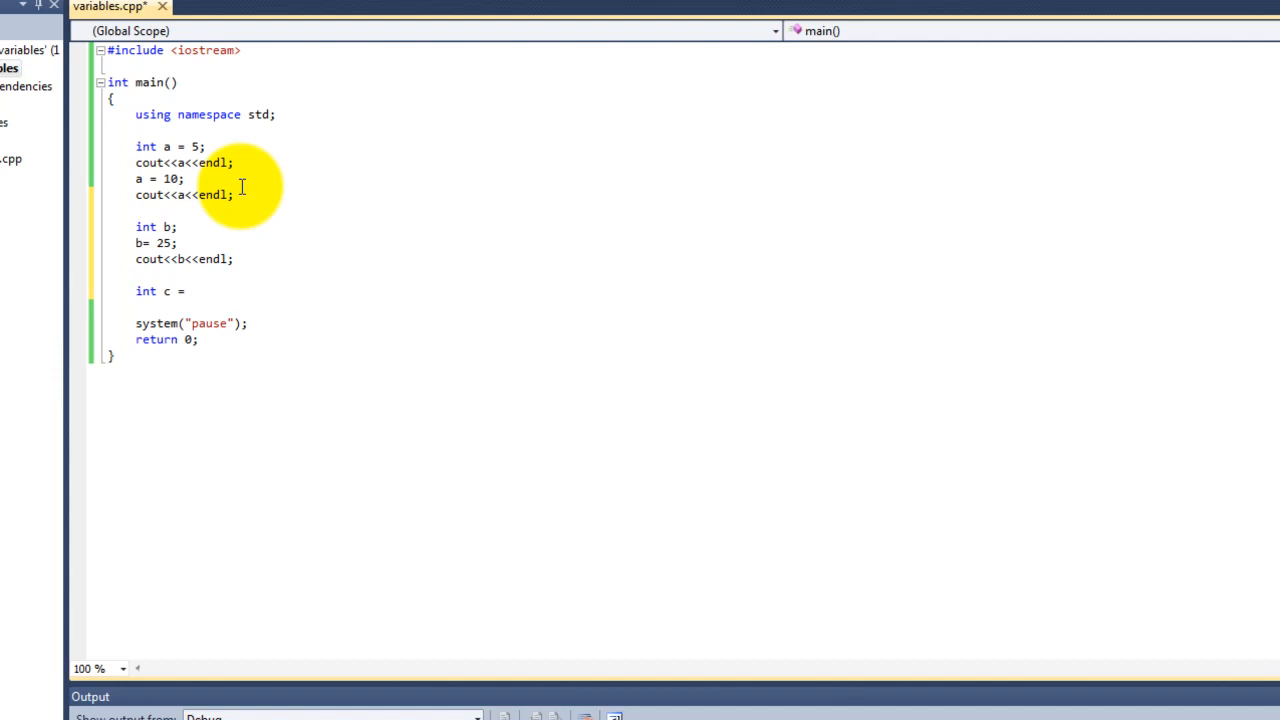
type("b;")
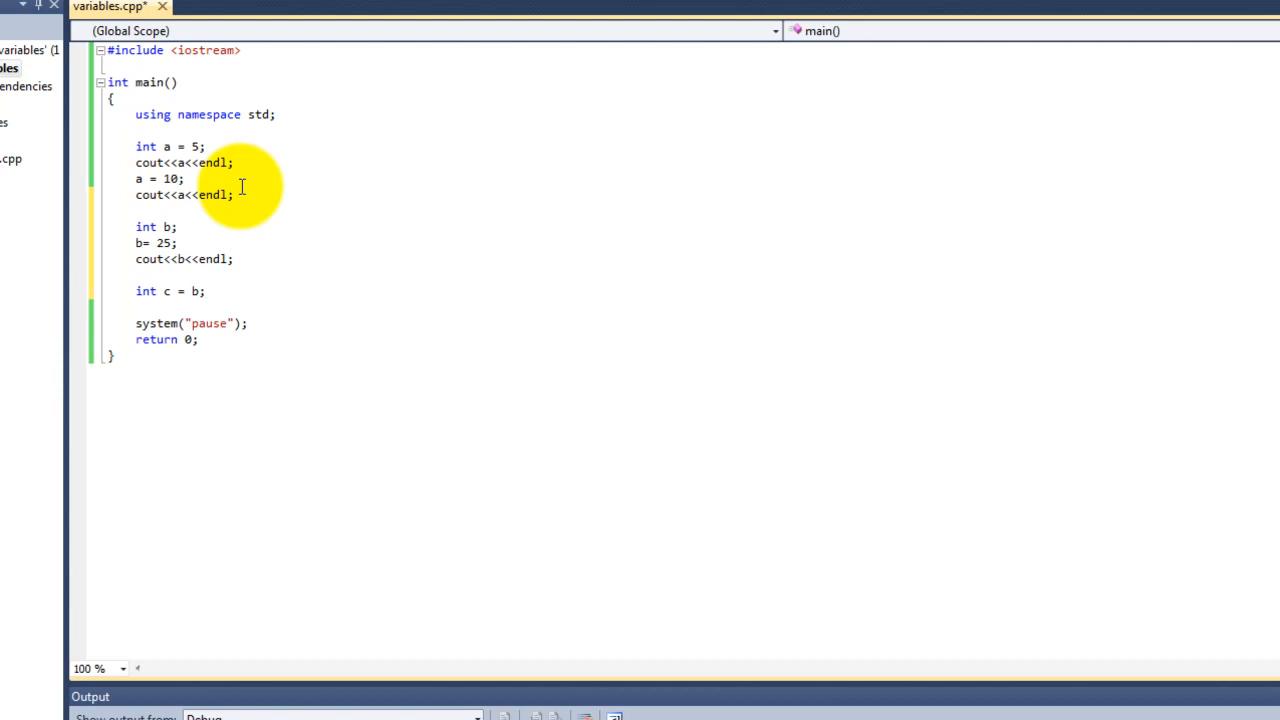
type("cout<<")
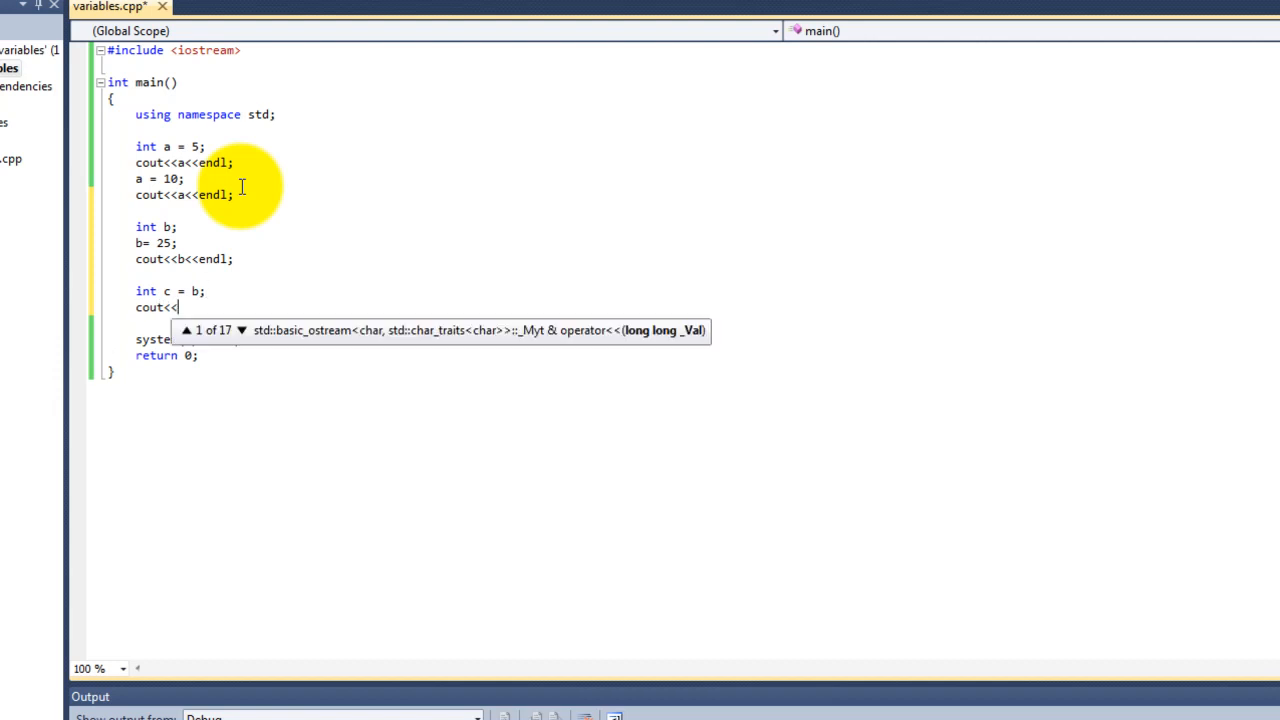
type("<<endl;")
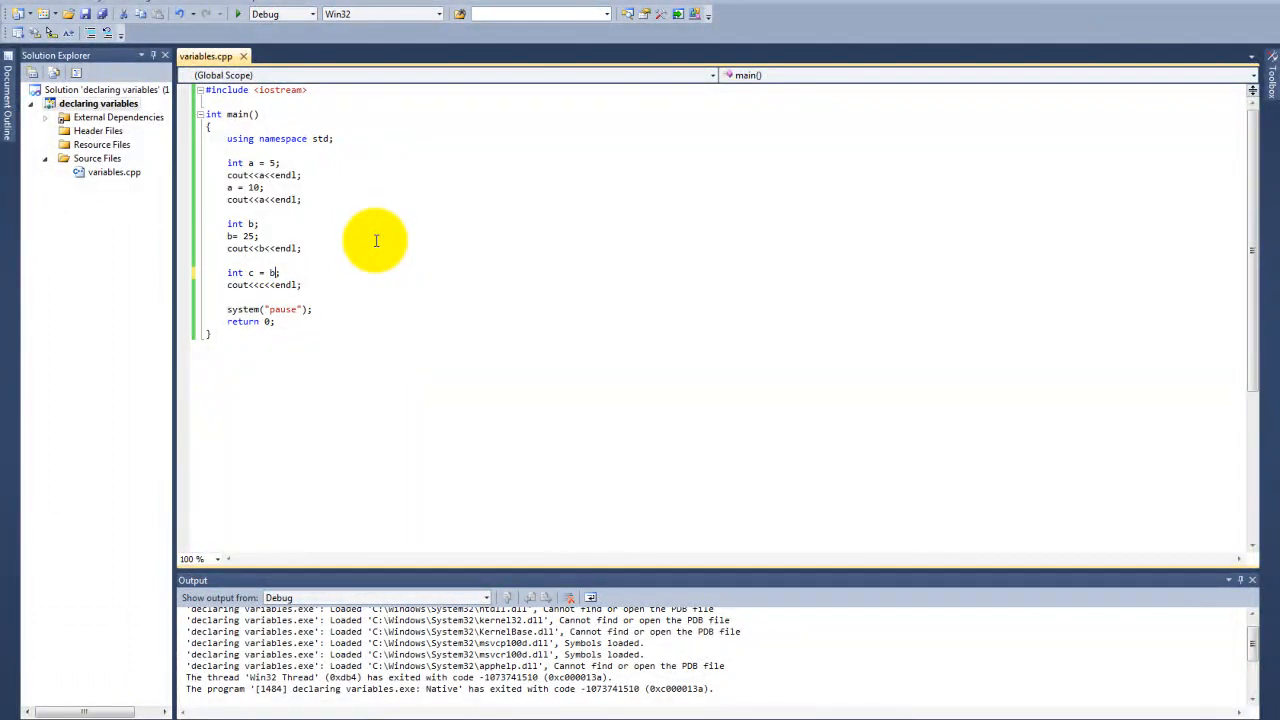
Step: Change c's initialiser to b + a
type("+ a")
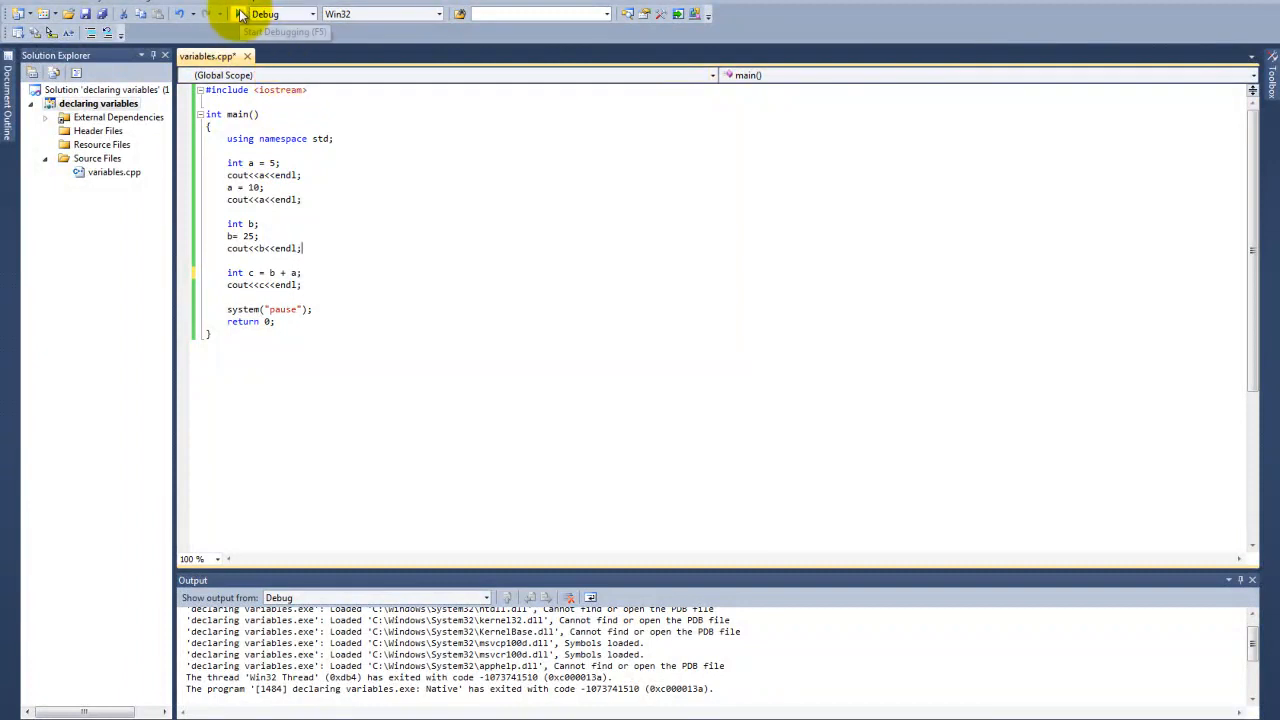
mouse_move(238, 14)
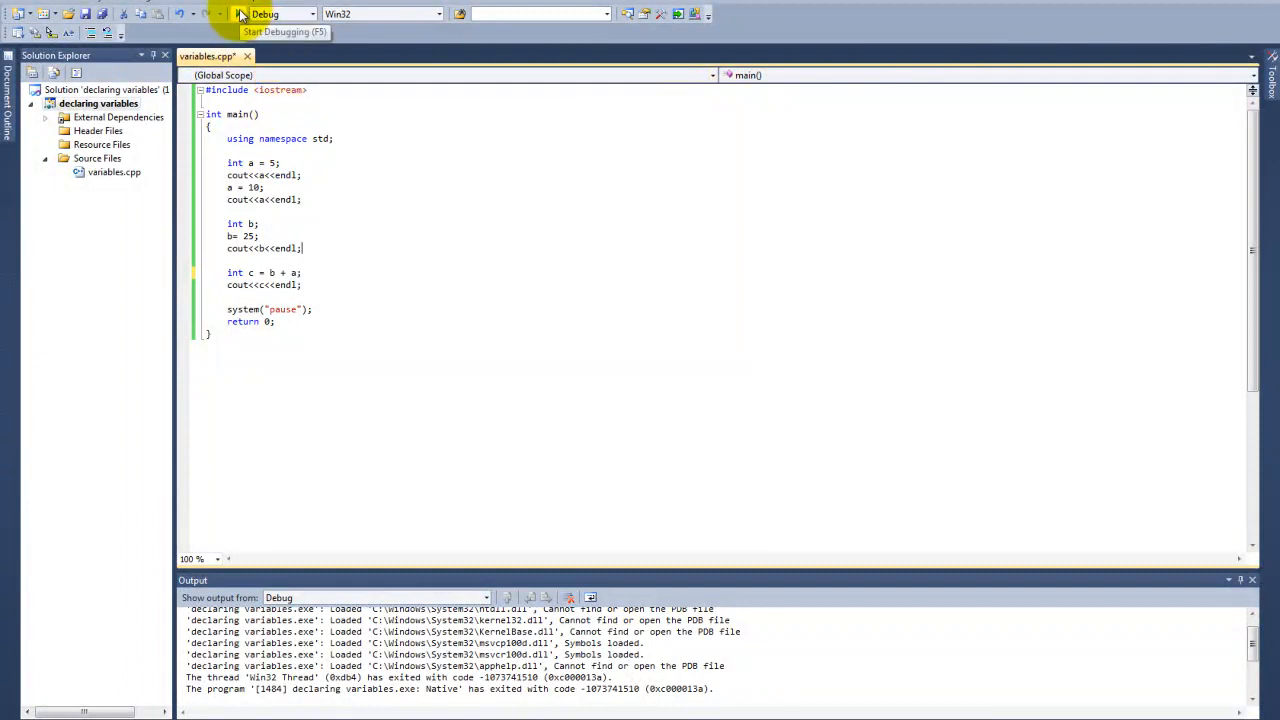
Step: Start debugging and accept building the out-of-date project to run the b + a version
left_click(238, 14)
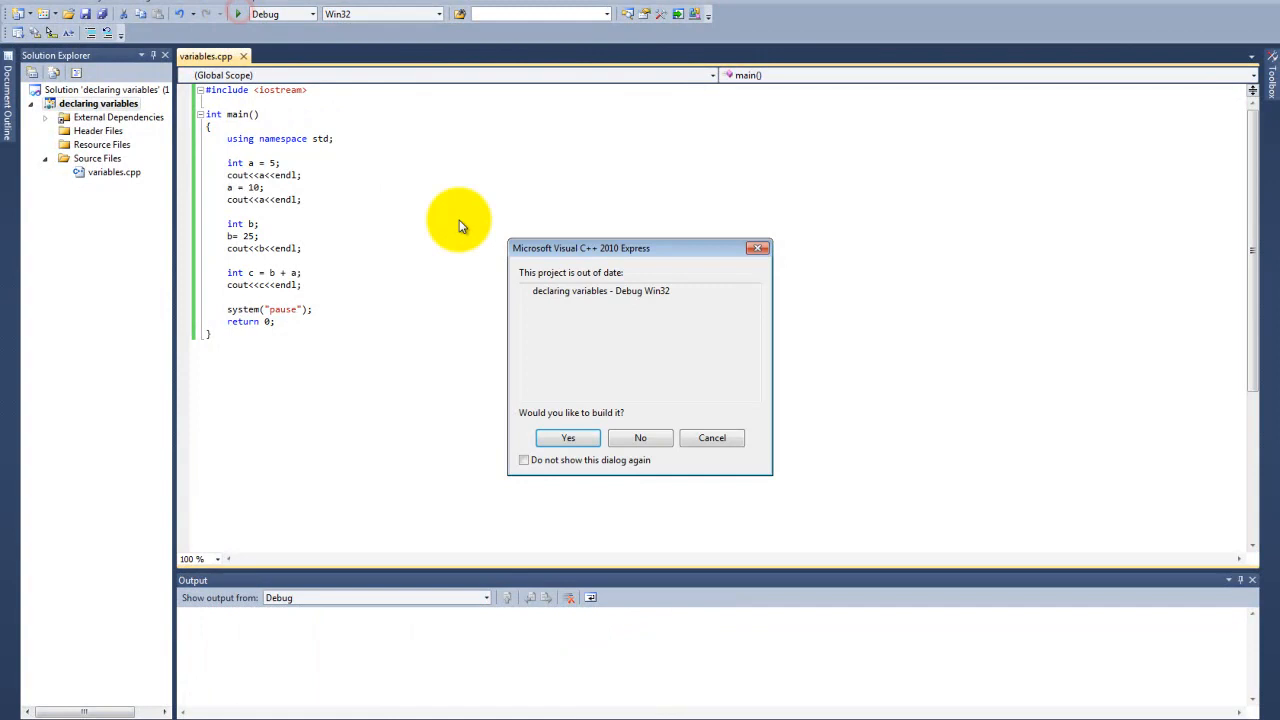
left_click(568, 437)
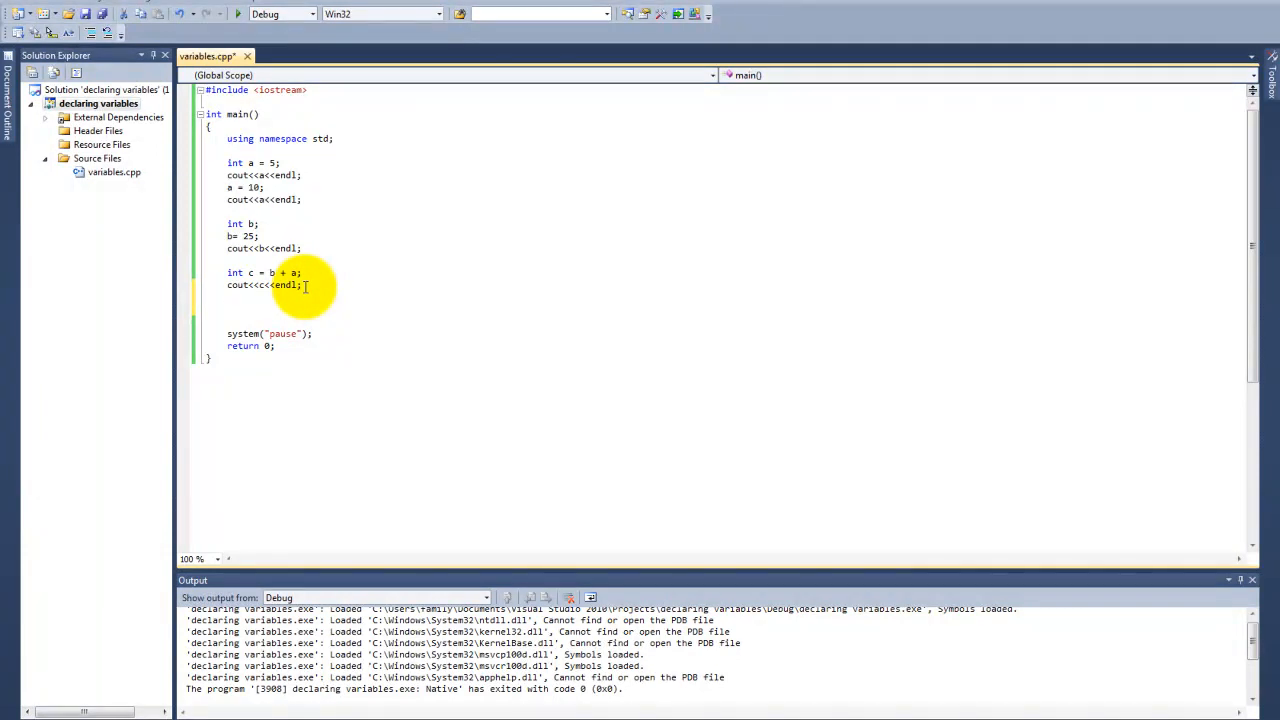
Step: Add int d(10); with cout<<d<<endl; and rebuild to run it
type("int")
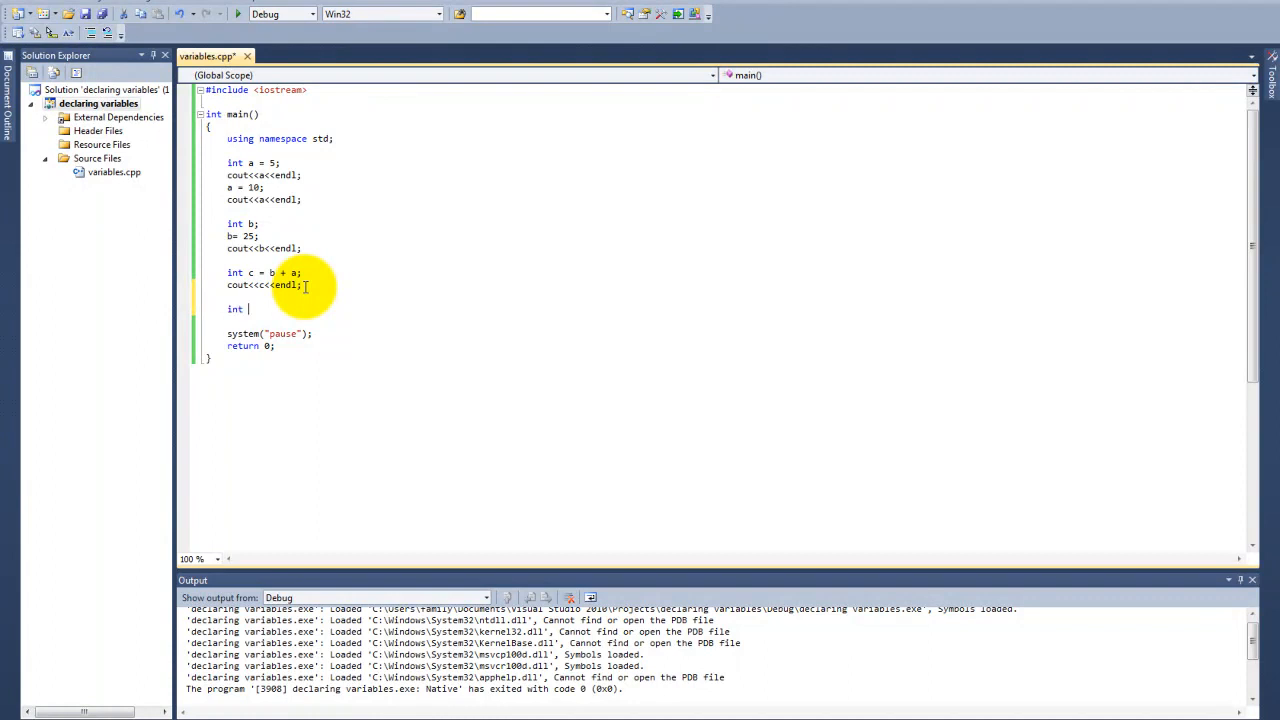
type("d(")
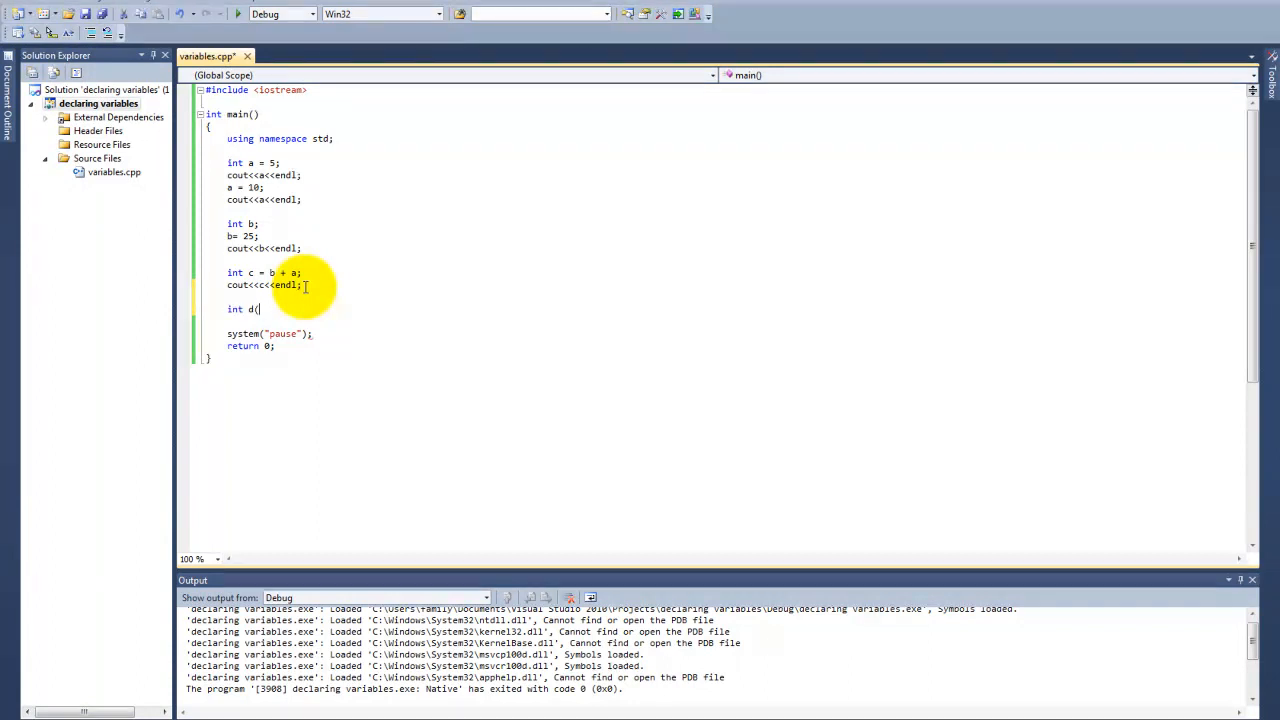
type("10);")
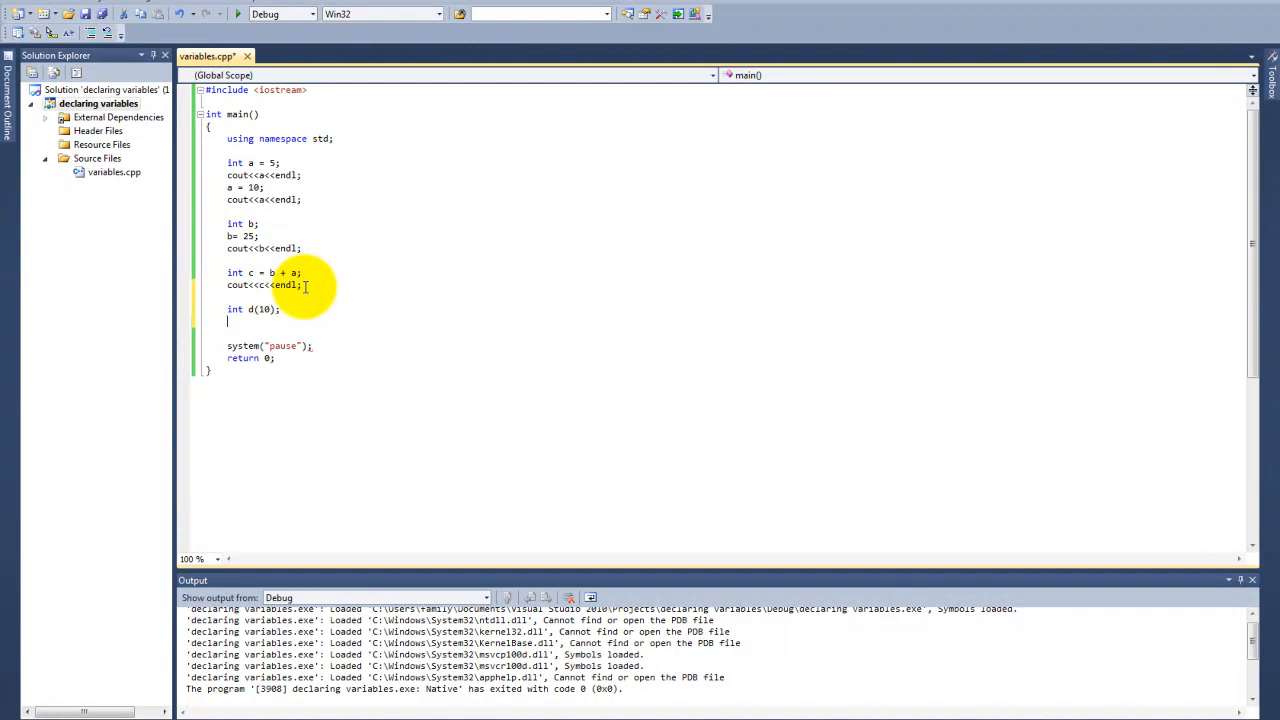
type("cout<<d<<endl;")
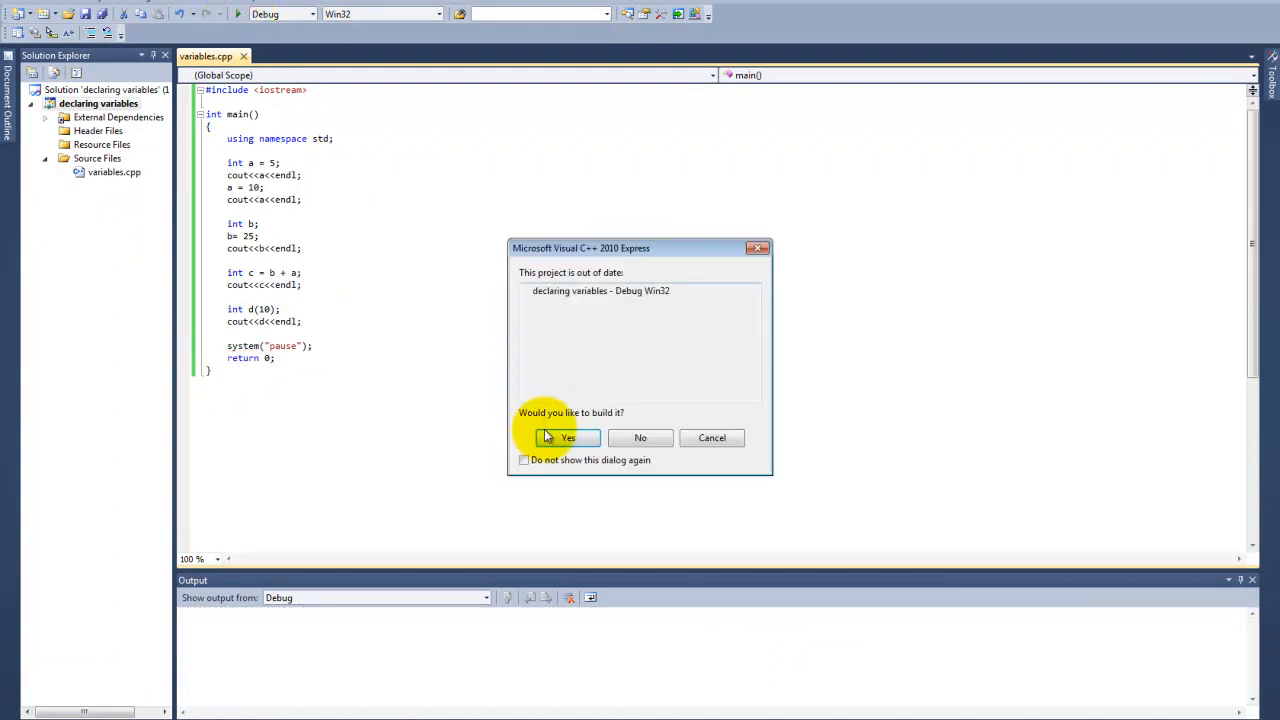
left_click(568, 438)
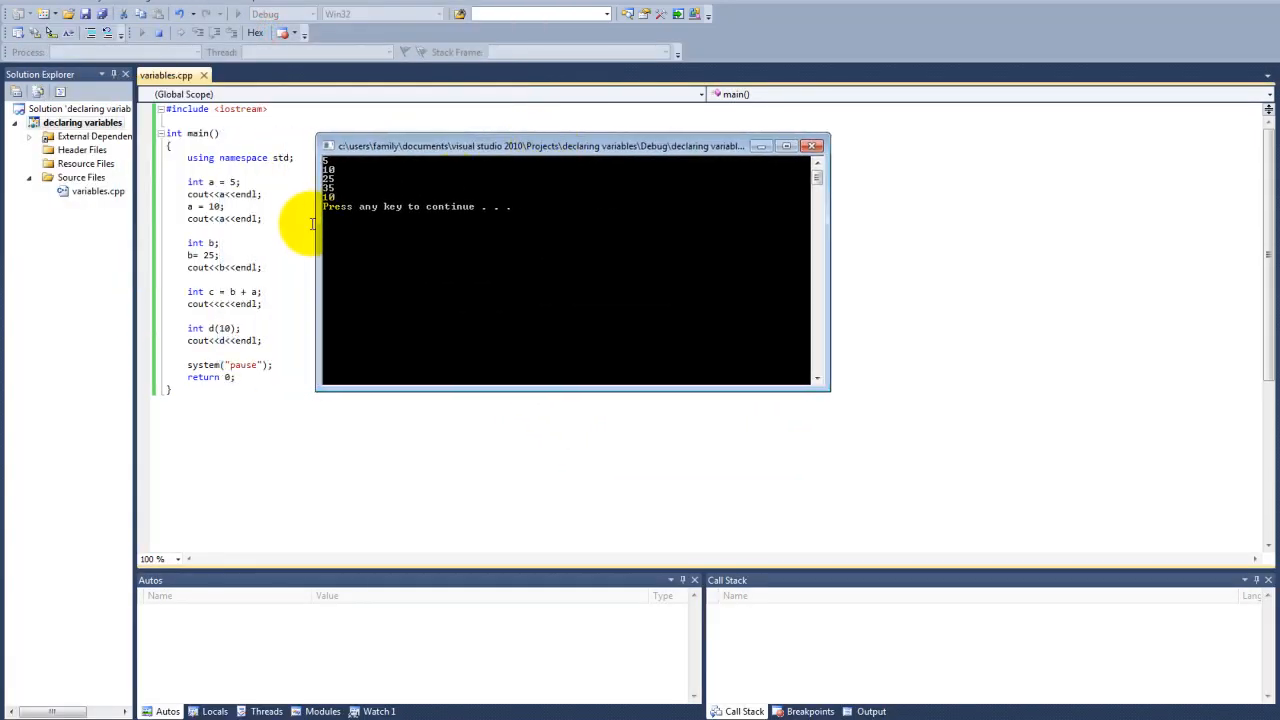
mouse_move(332, 200)
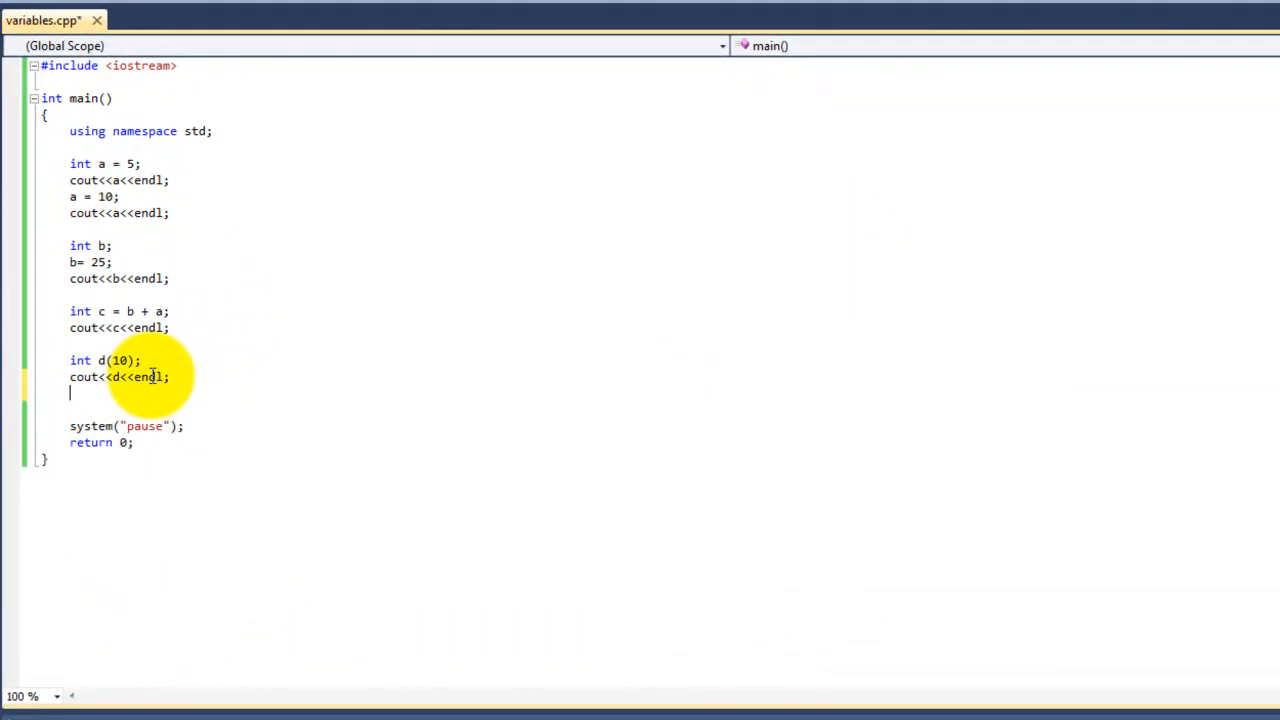
type("d(")
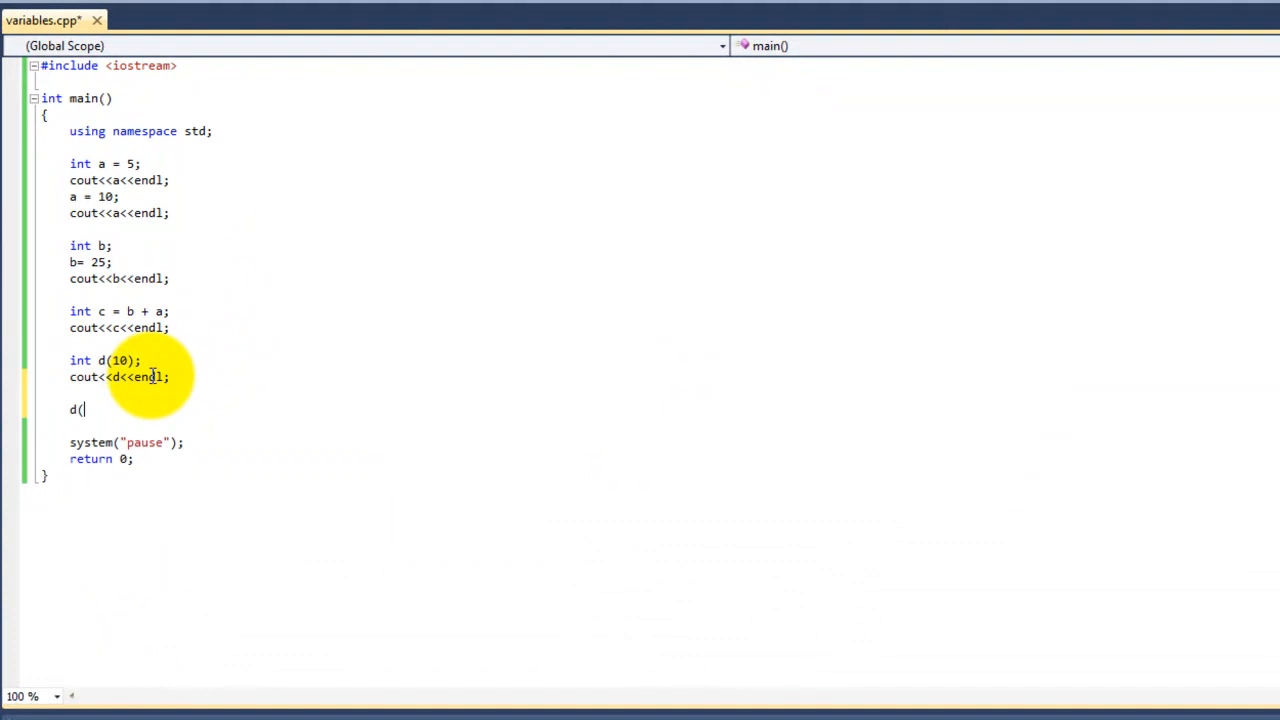
type("5);")
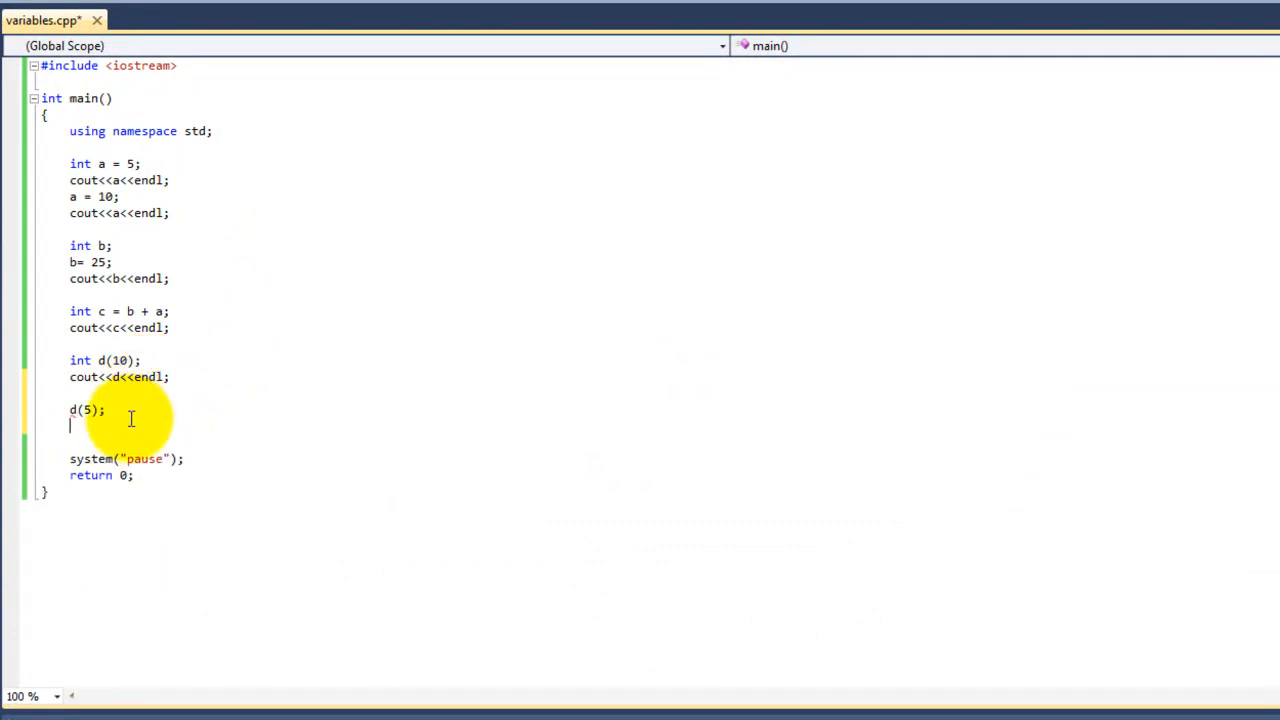
mouse_move(72, 410)
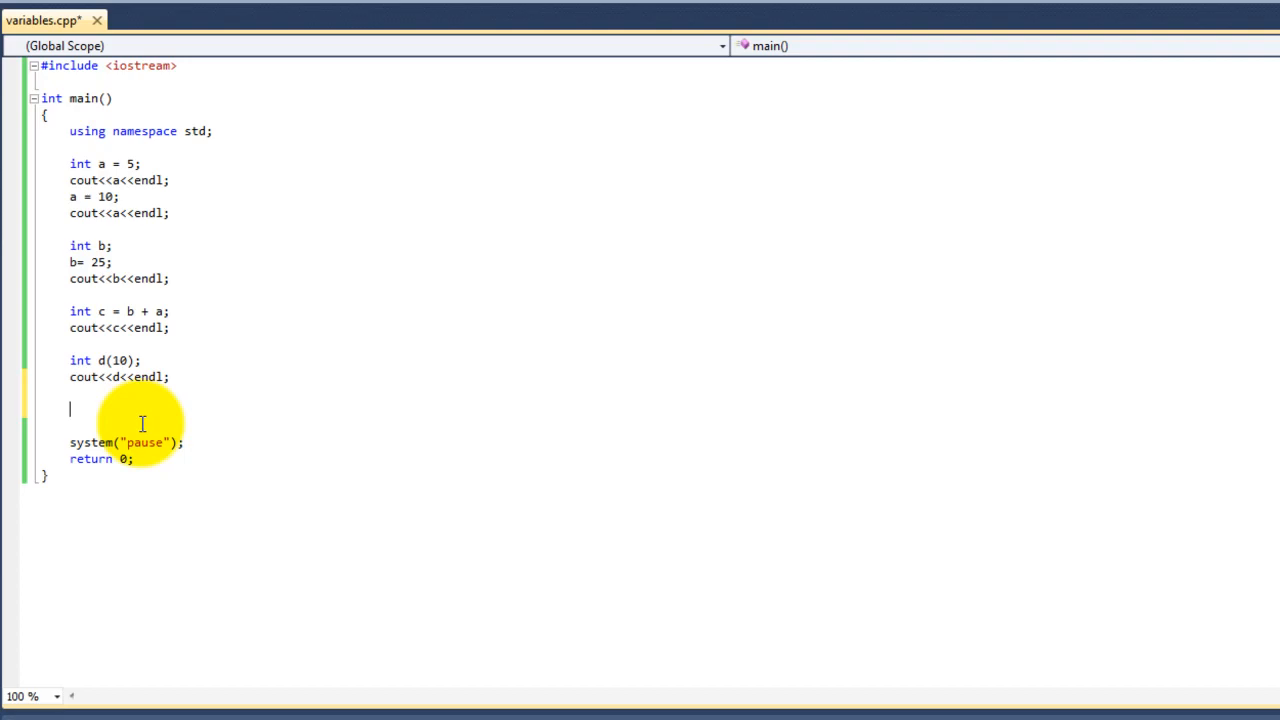
Step: Declare const int e = 30; and add the line e = 5; below it
type("const")
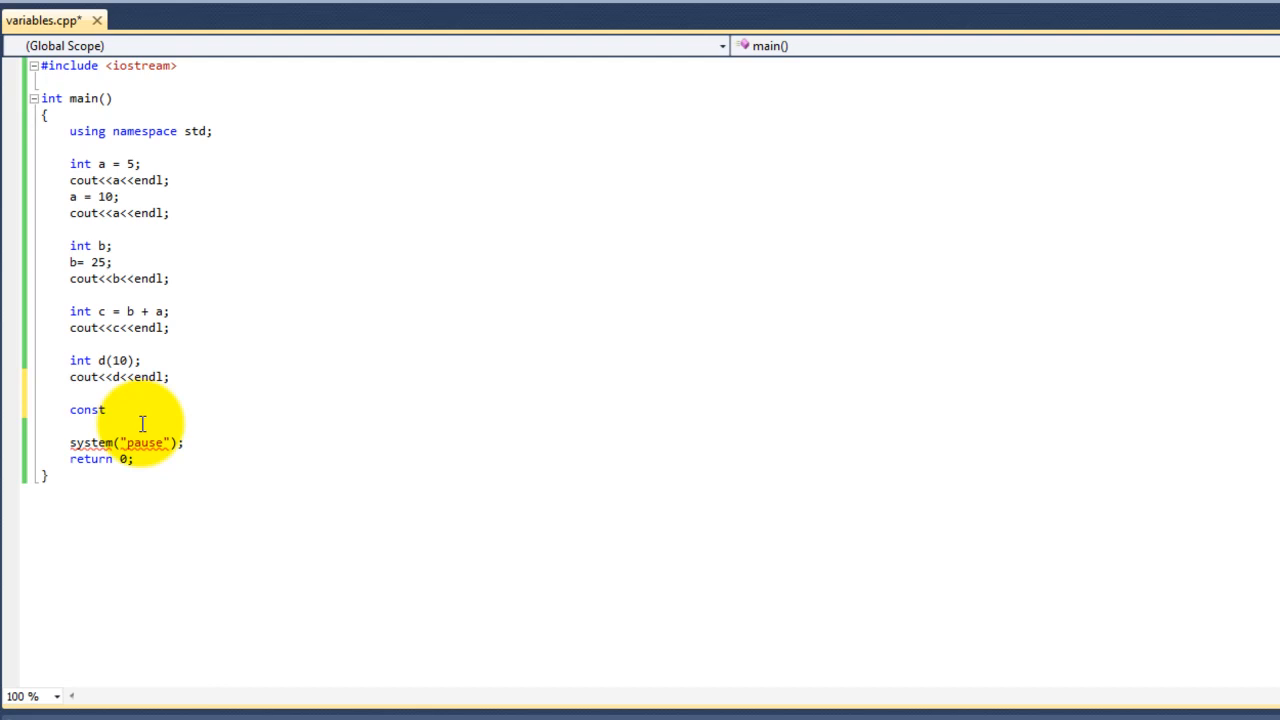
type("int")
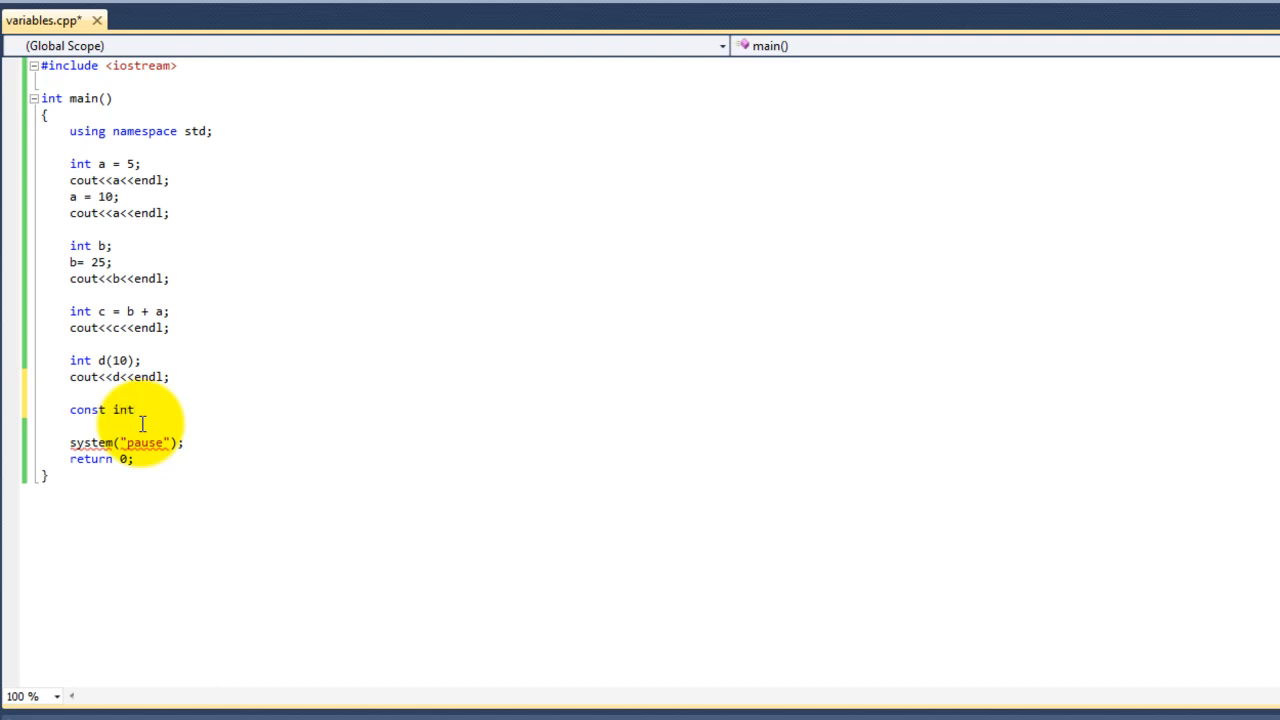
type("e;")
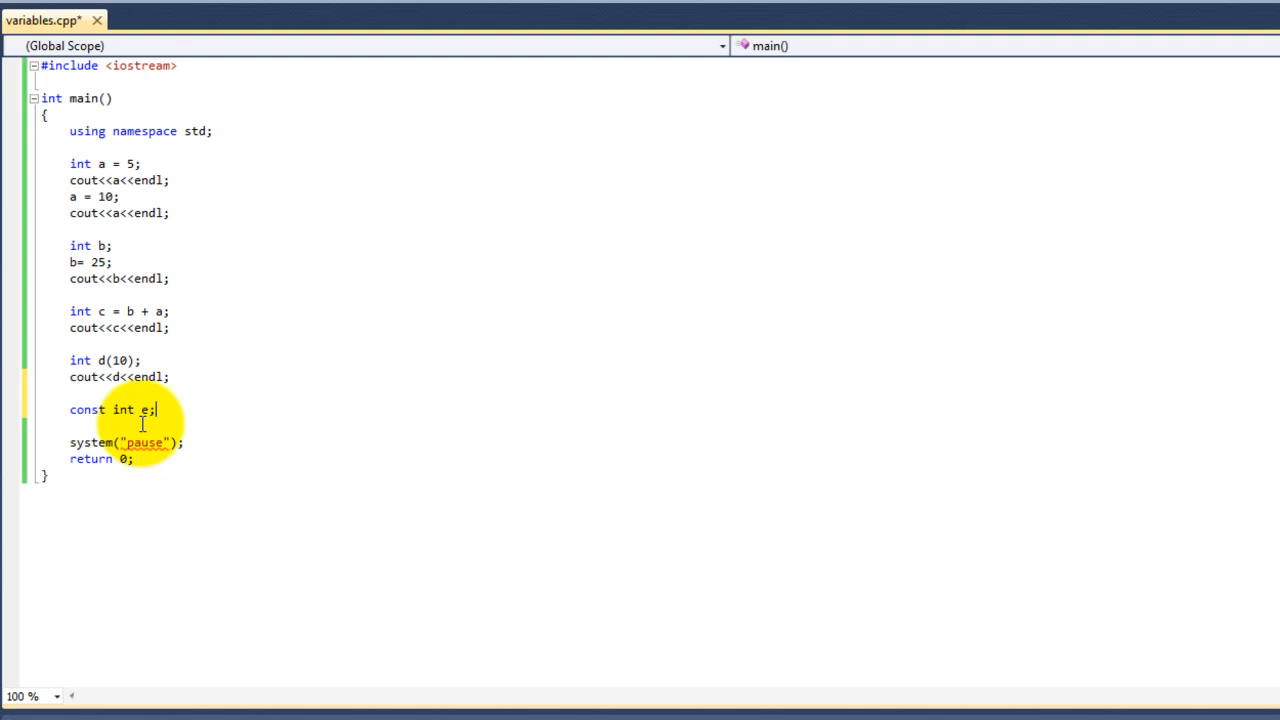
type("=")
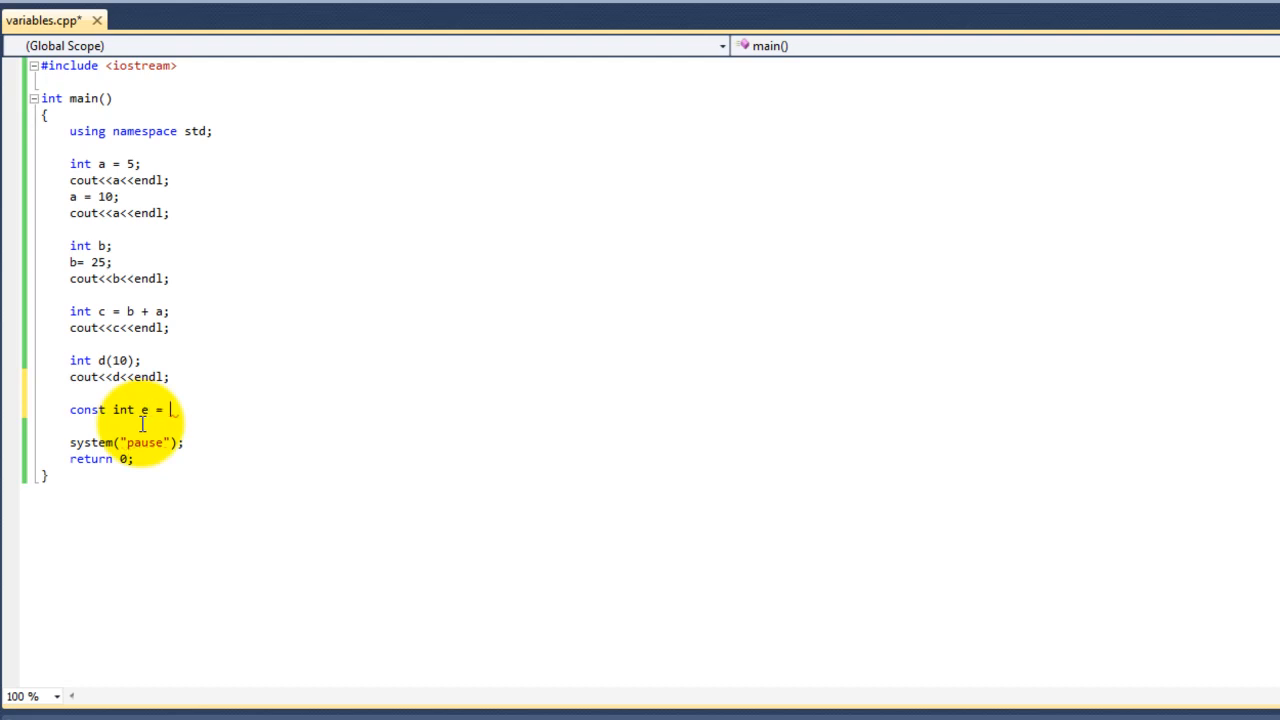
type("30;")
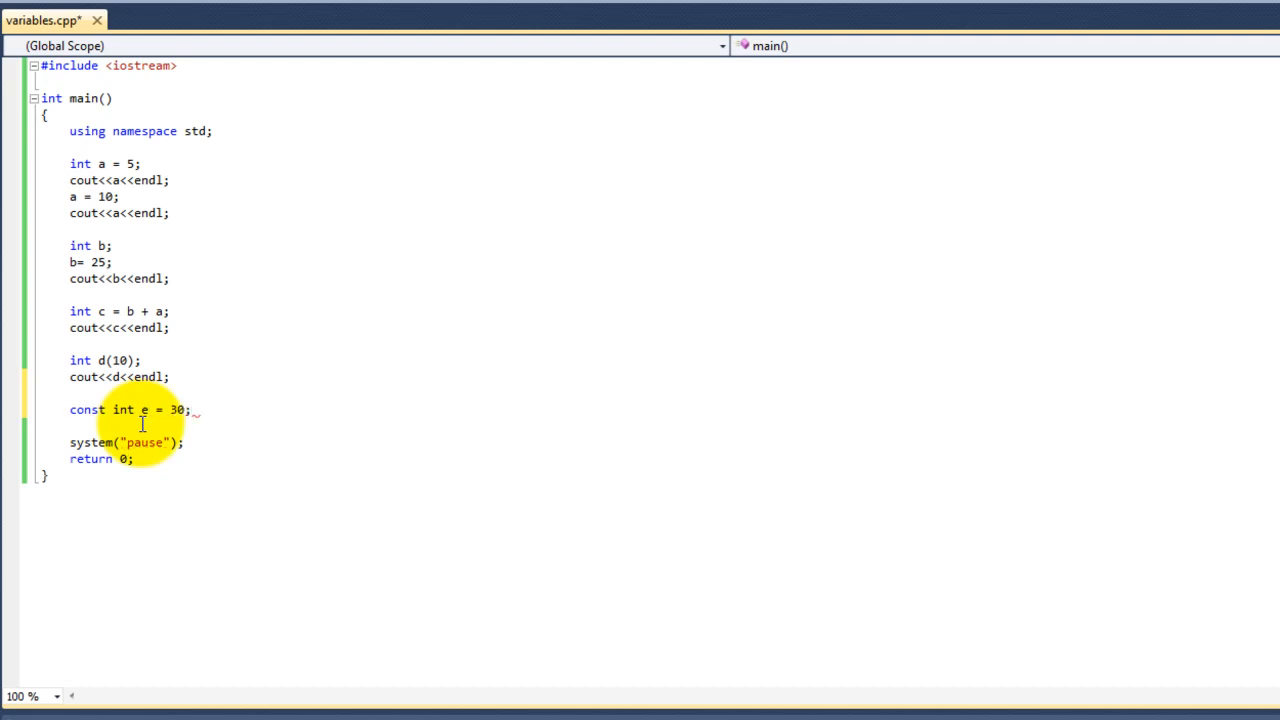
key("enter")
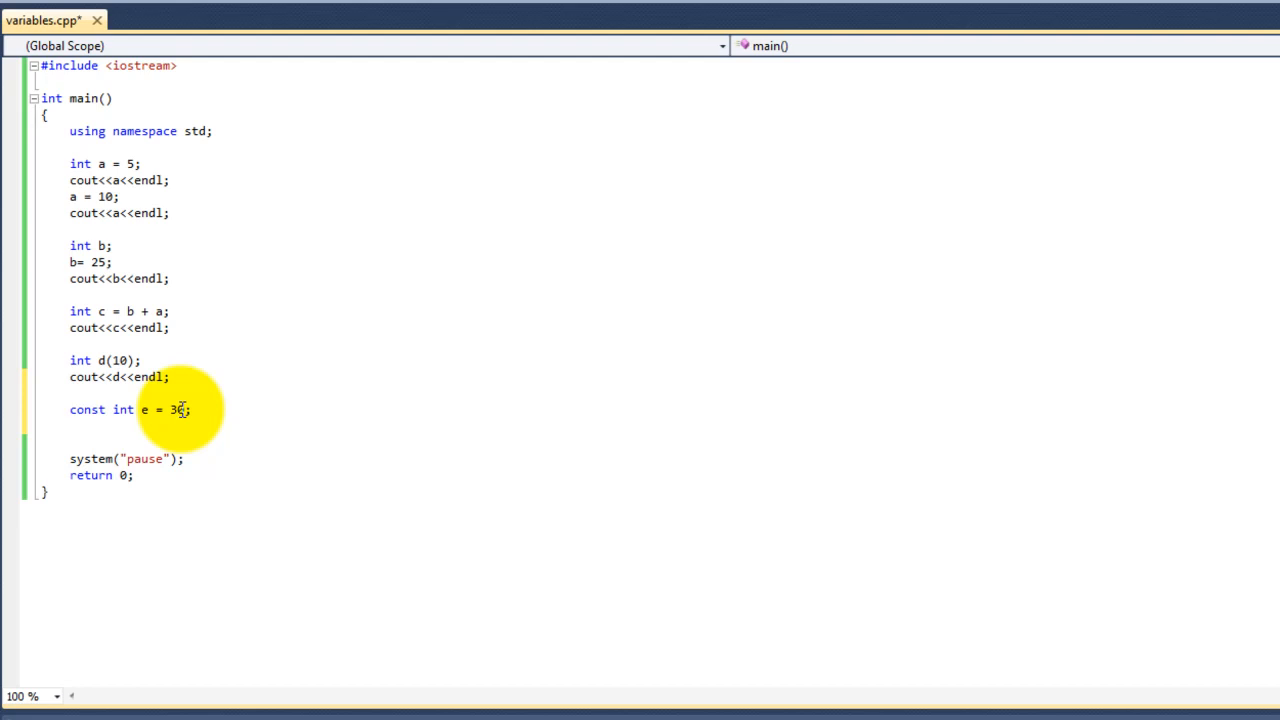
type("e =")
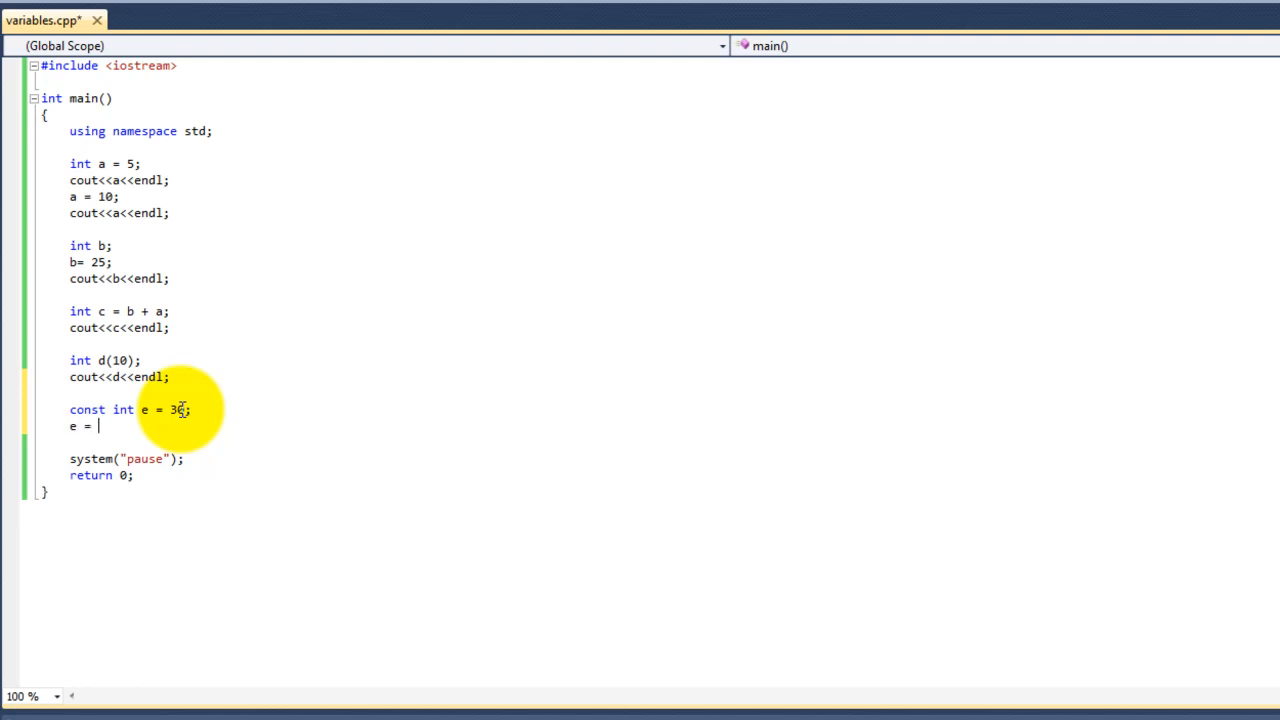
type("5;")
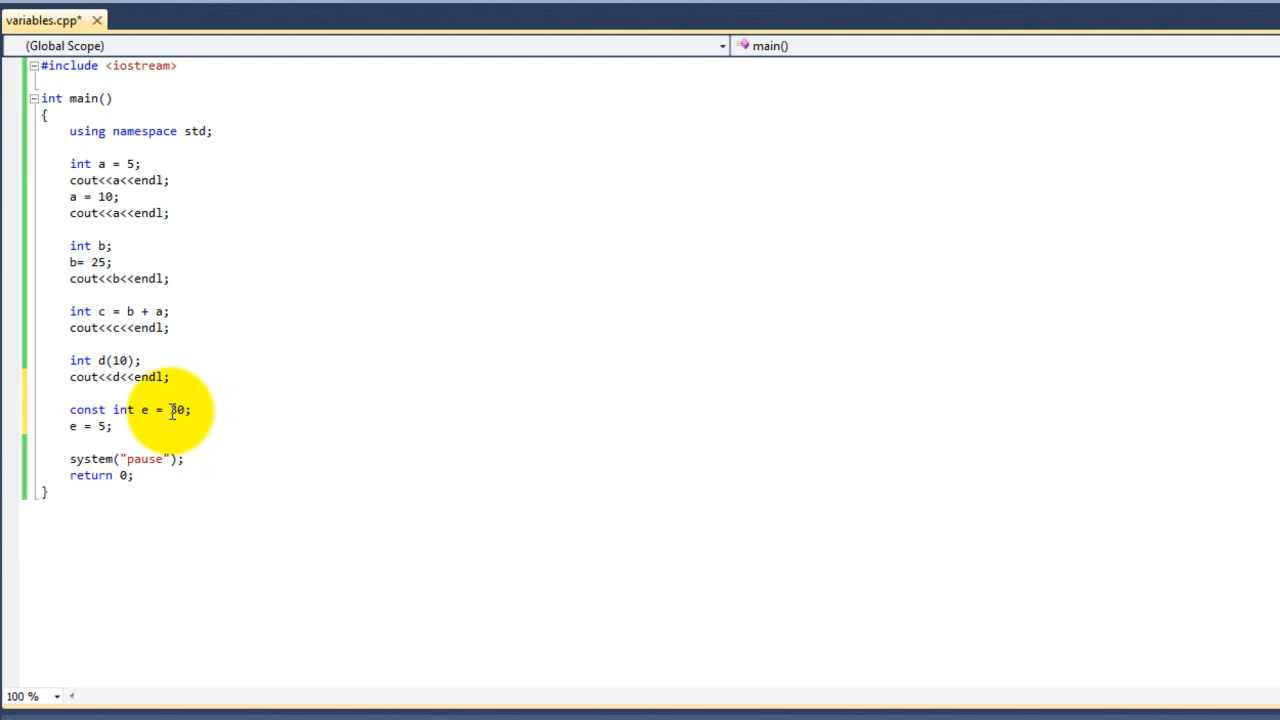